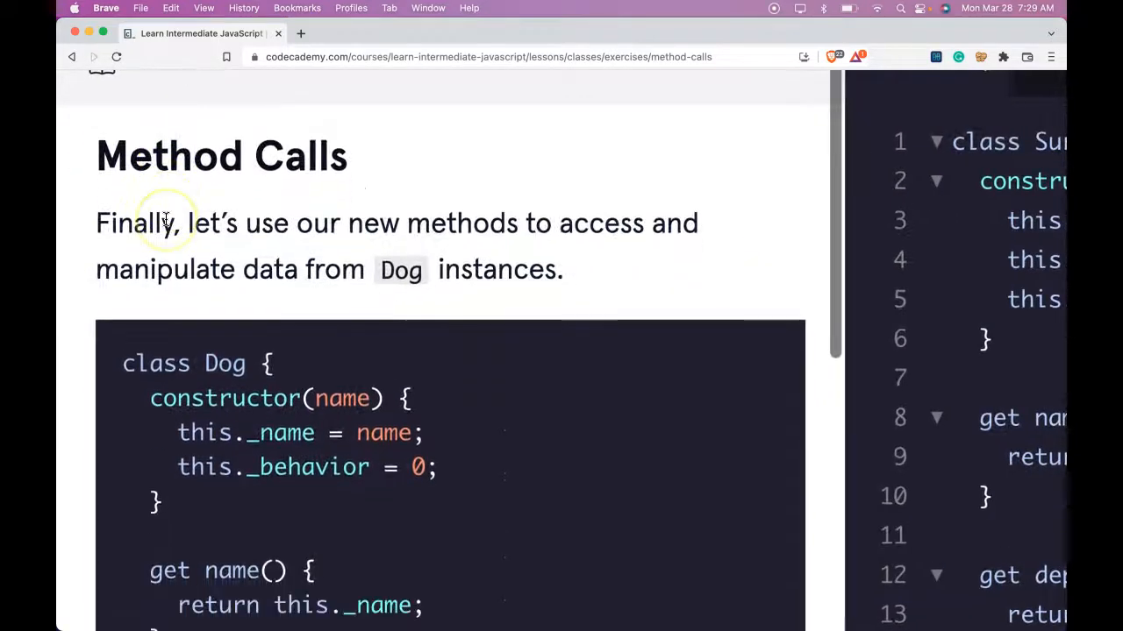
- Run main.js with console.log(surgeonRomero.name) so "Francisco Romero" prints in the output pane
scroll("down", 3)
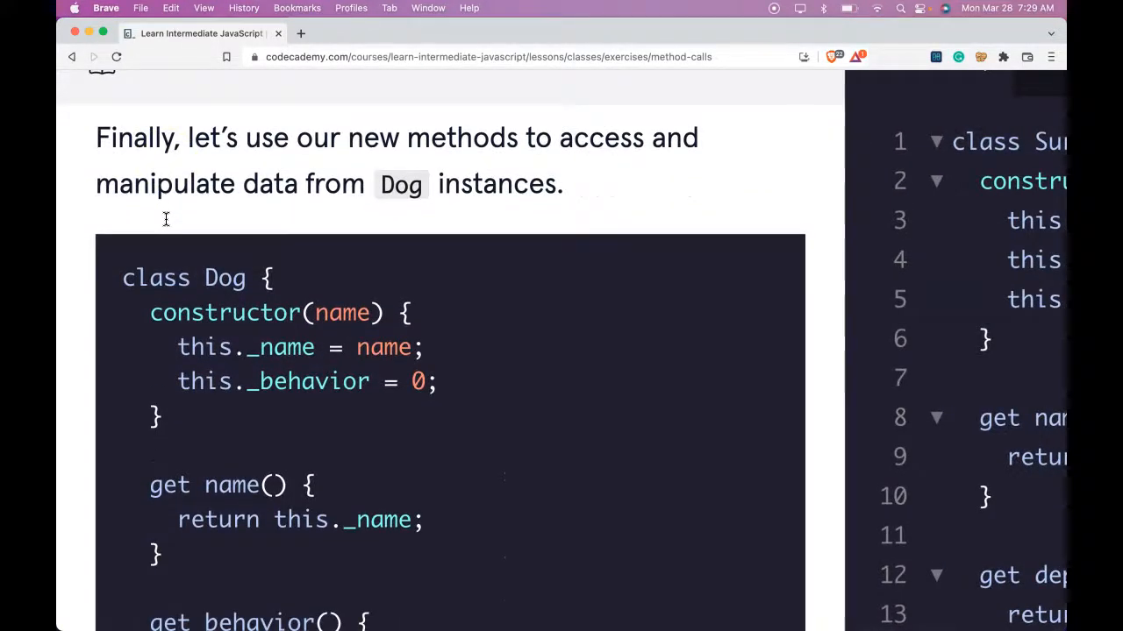
mouse_move(527, 214)
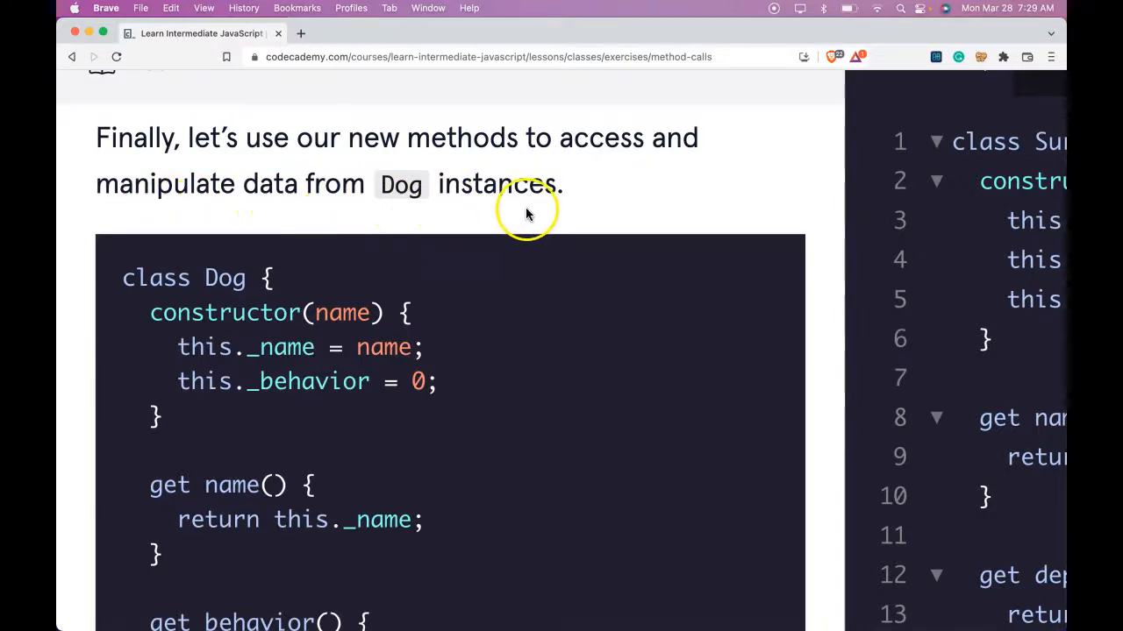
scroll("down", 3)
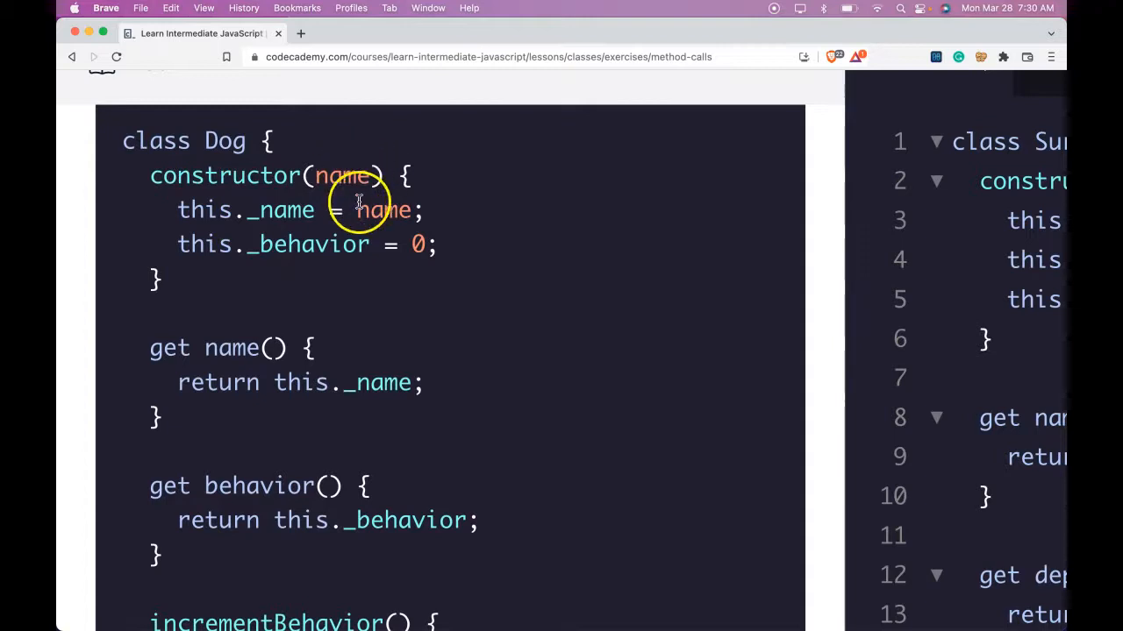
mouse_move(384, 219)
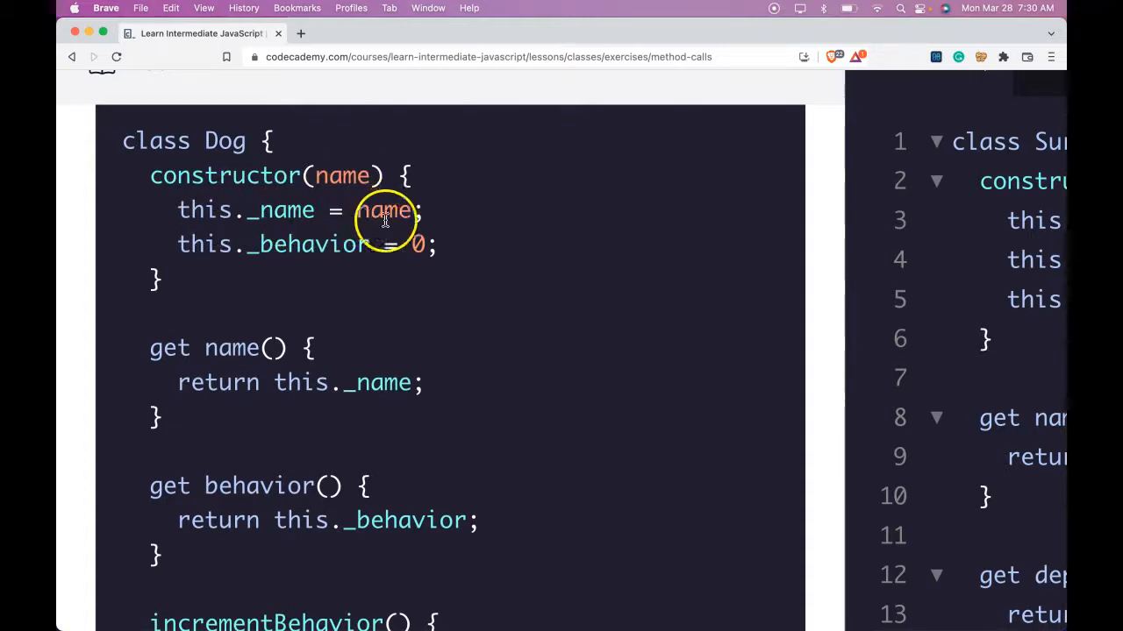
mouse_move(336, 254)
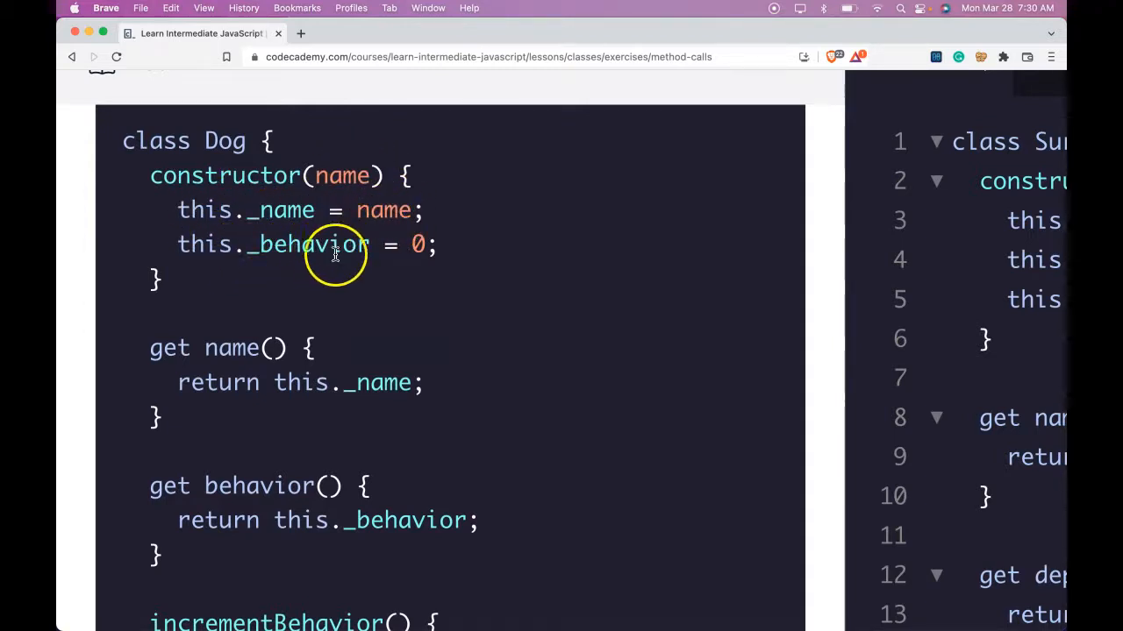
mouse_move(400, 288)
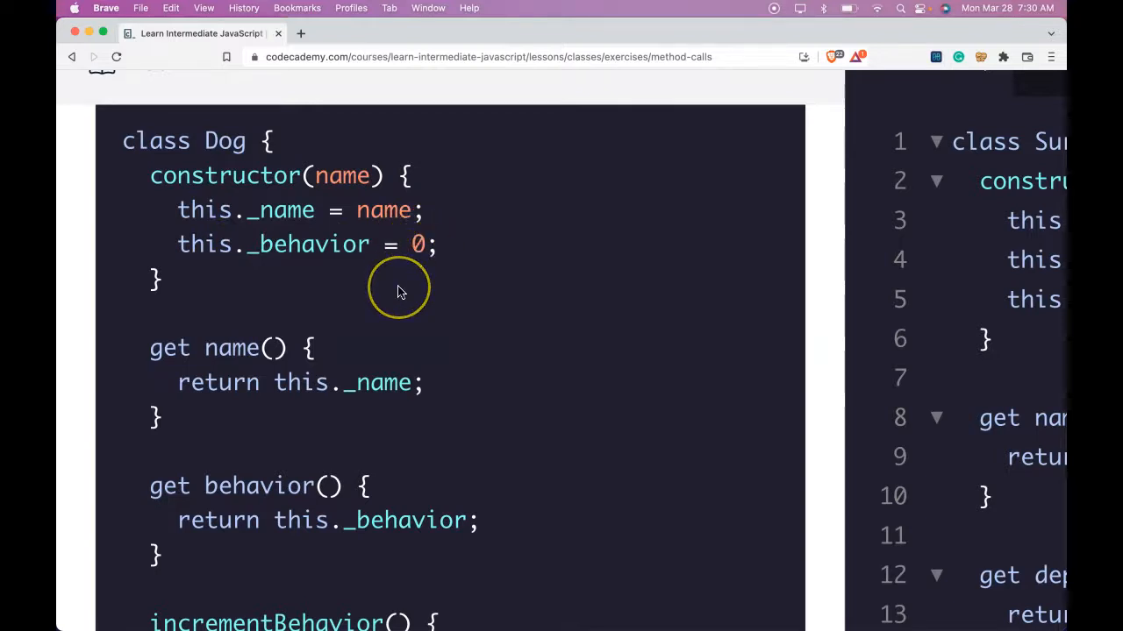
scroll("down", 3)
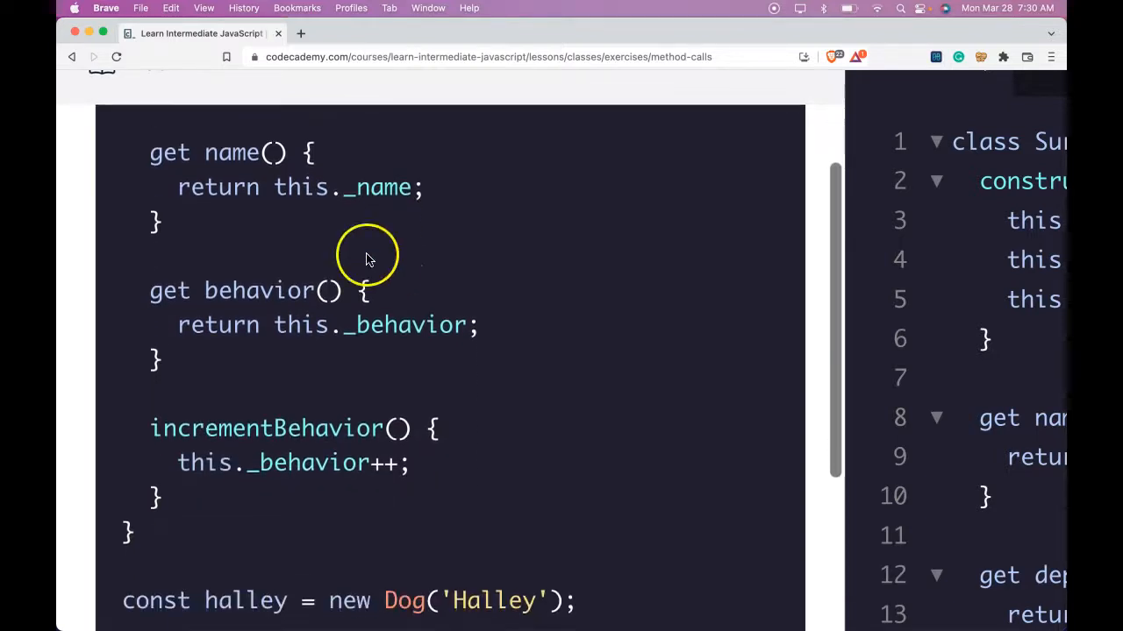
mouse_move(314, 197)
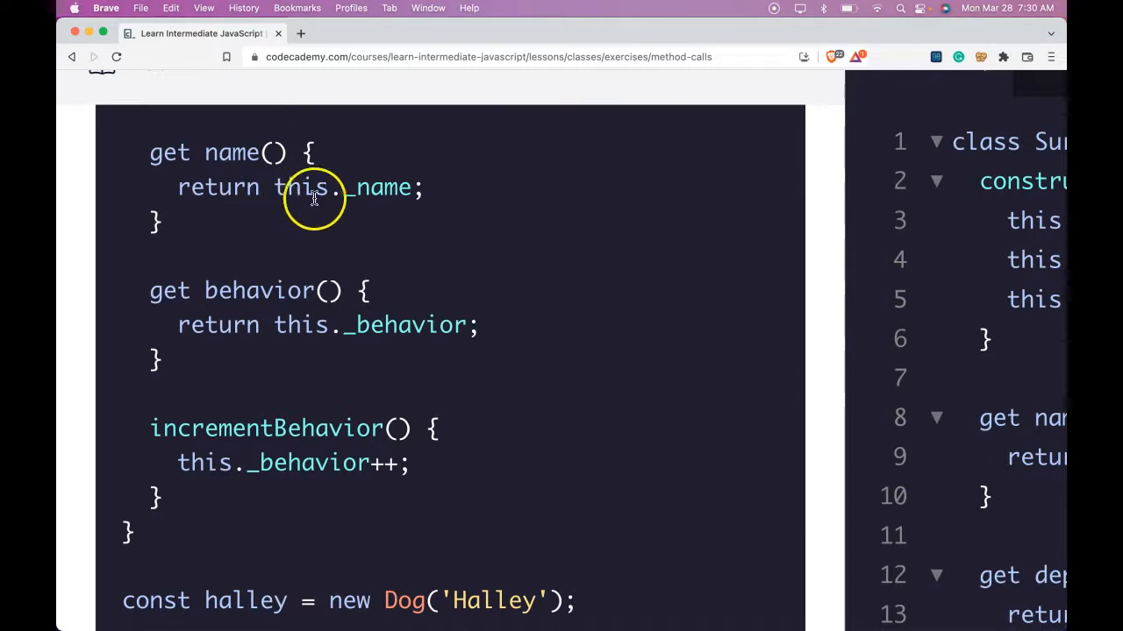
mouse_move(219, 332)
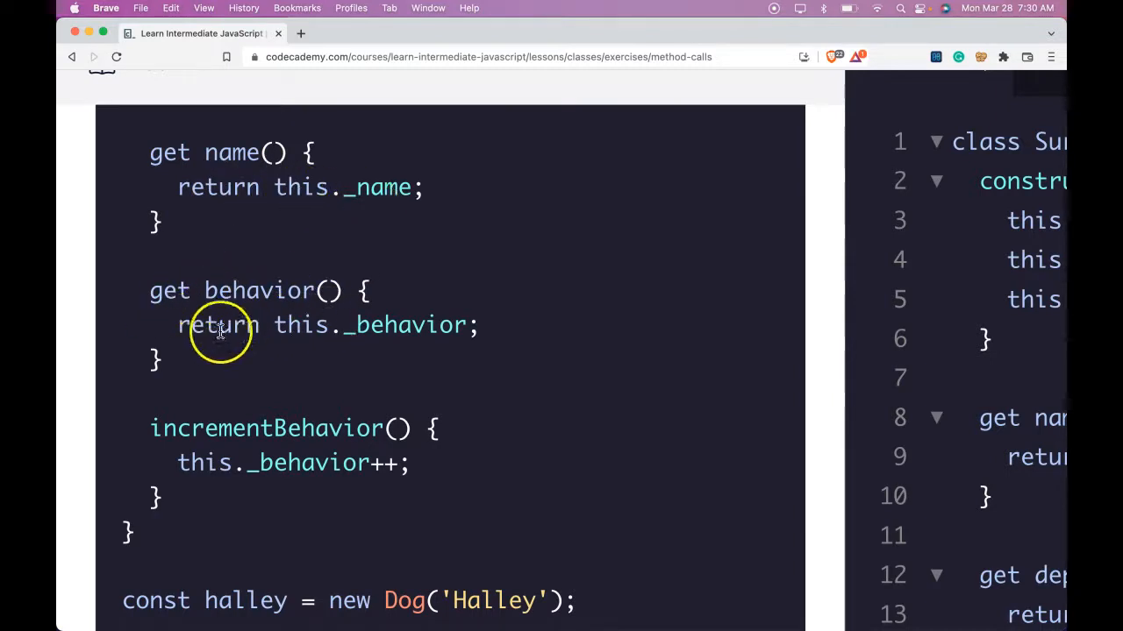
mouse_move(175, 428)
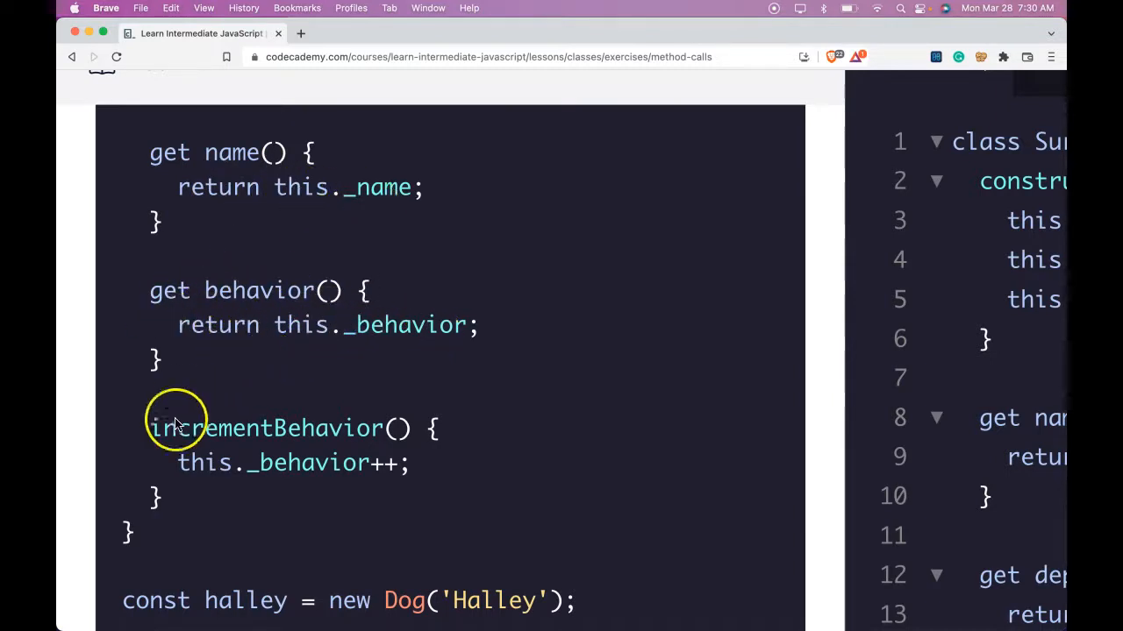
mouse_move(323, 428)
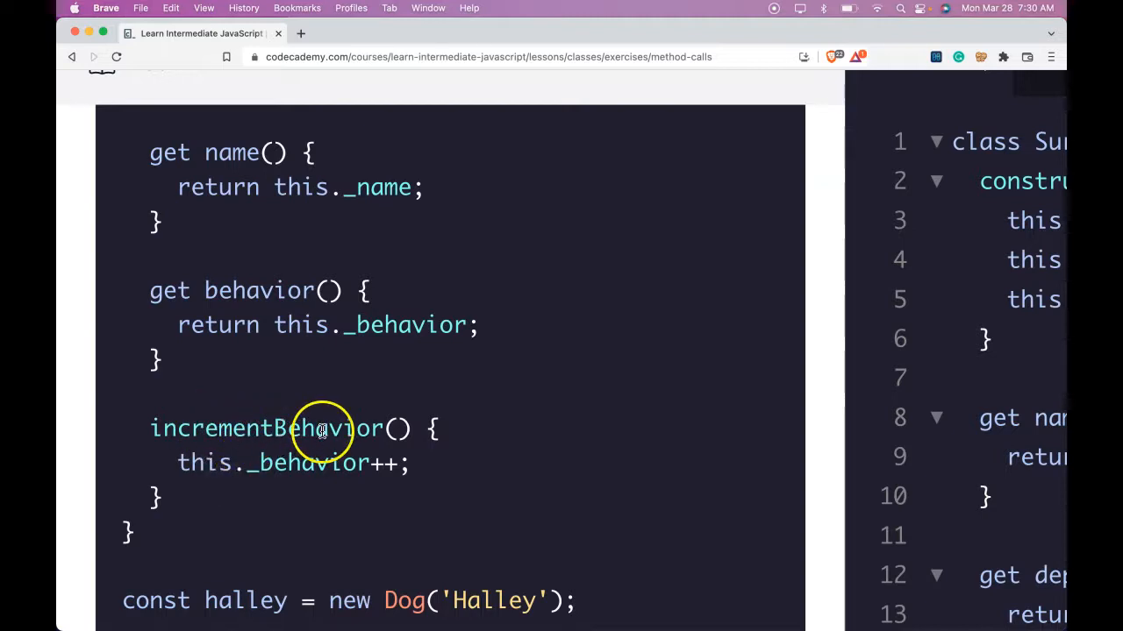
mouse_move(309, 463)
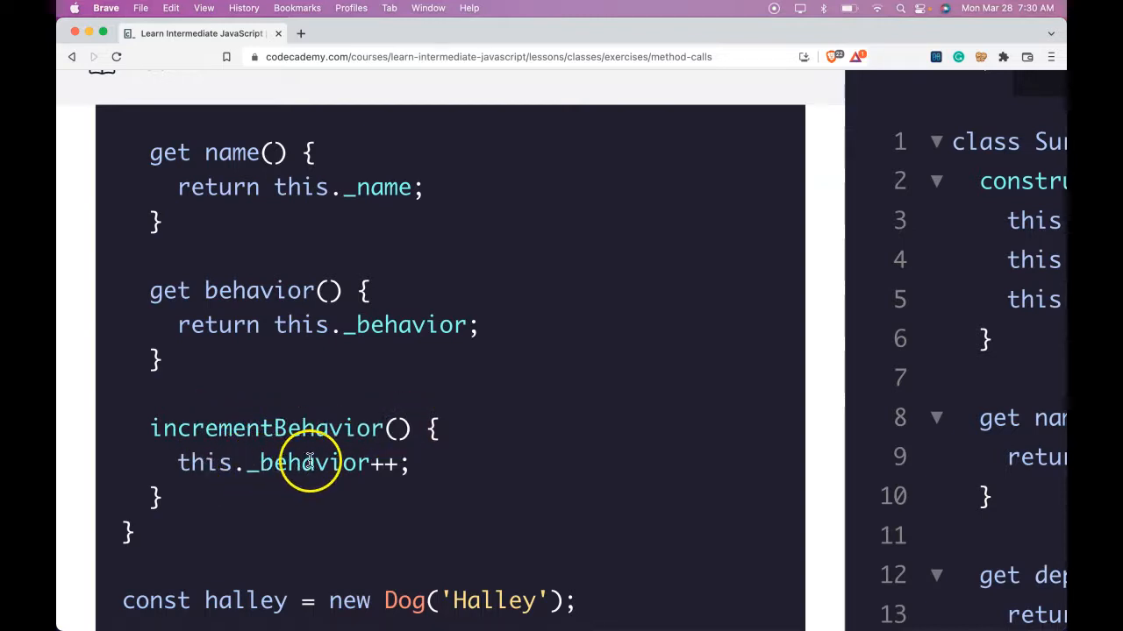
scroll("down", 3)
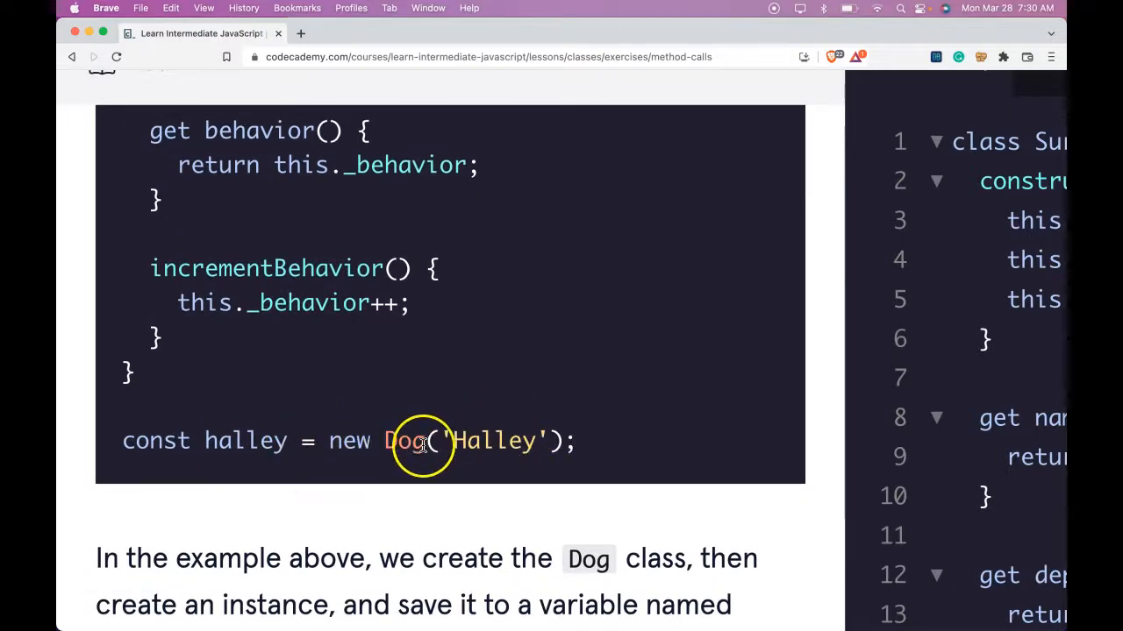
scroll("down", 3)
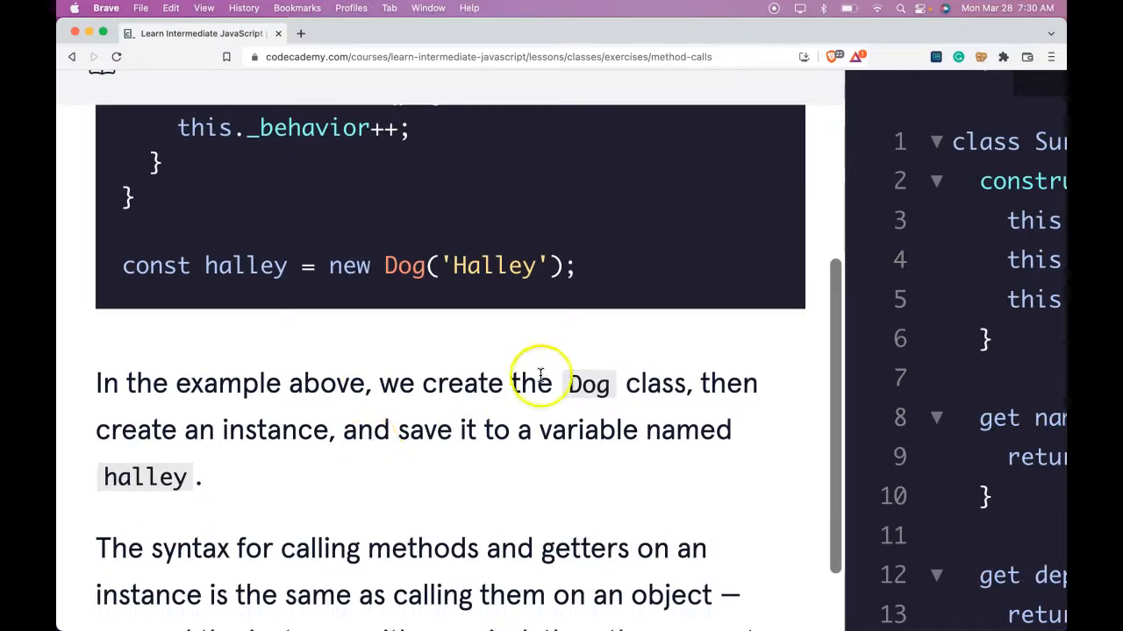
scroll("down", 3)
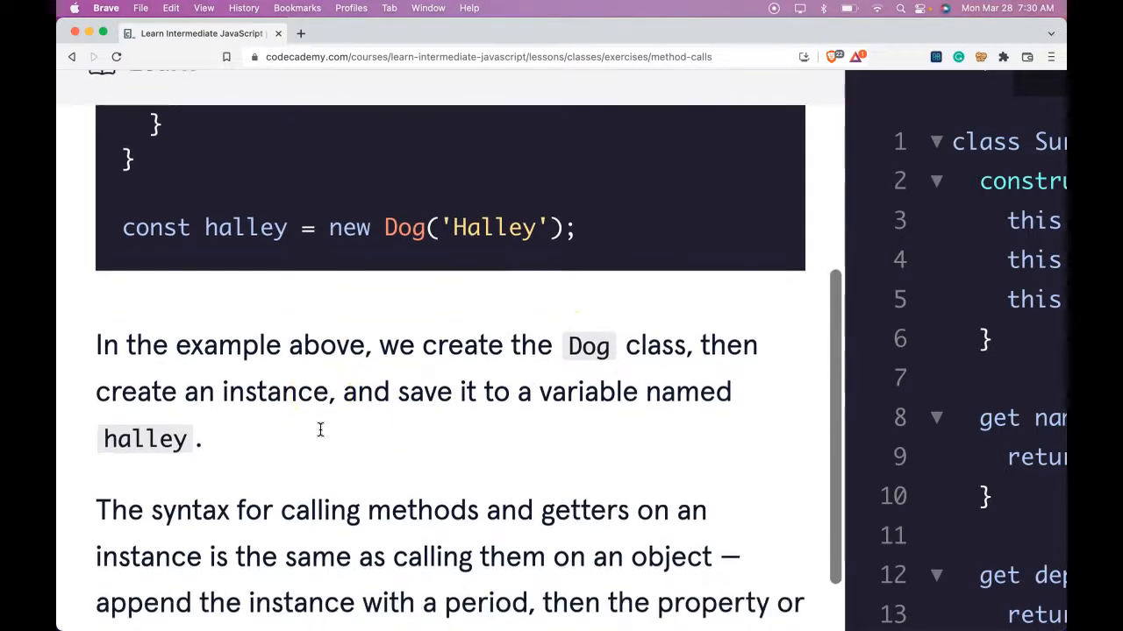
scroll("down", 3)
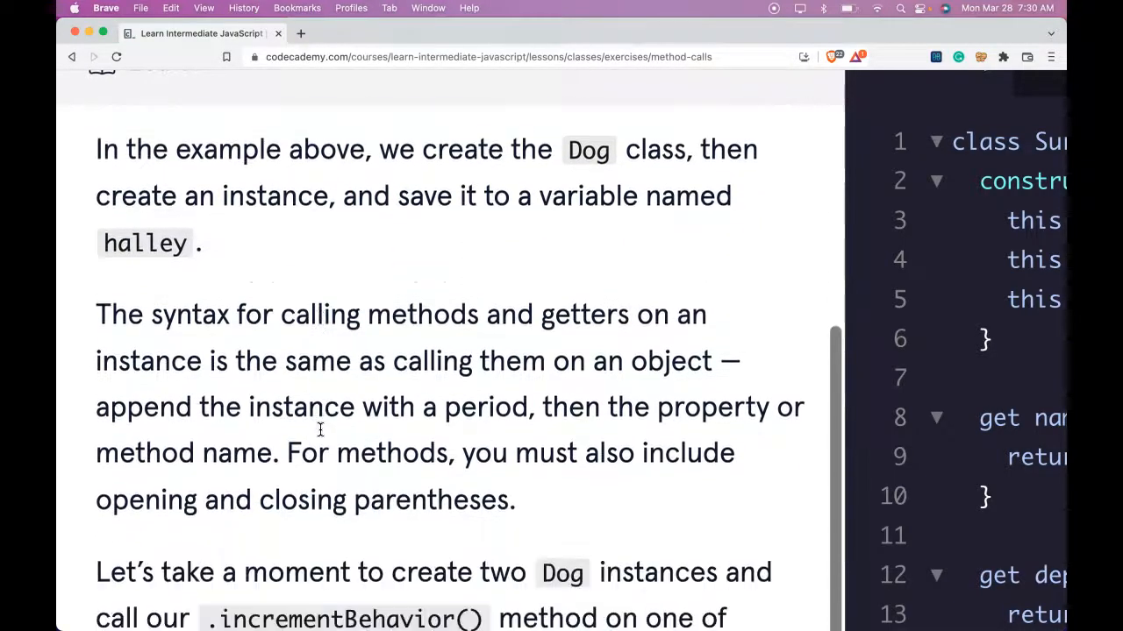
scroll("down", 3)
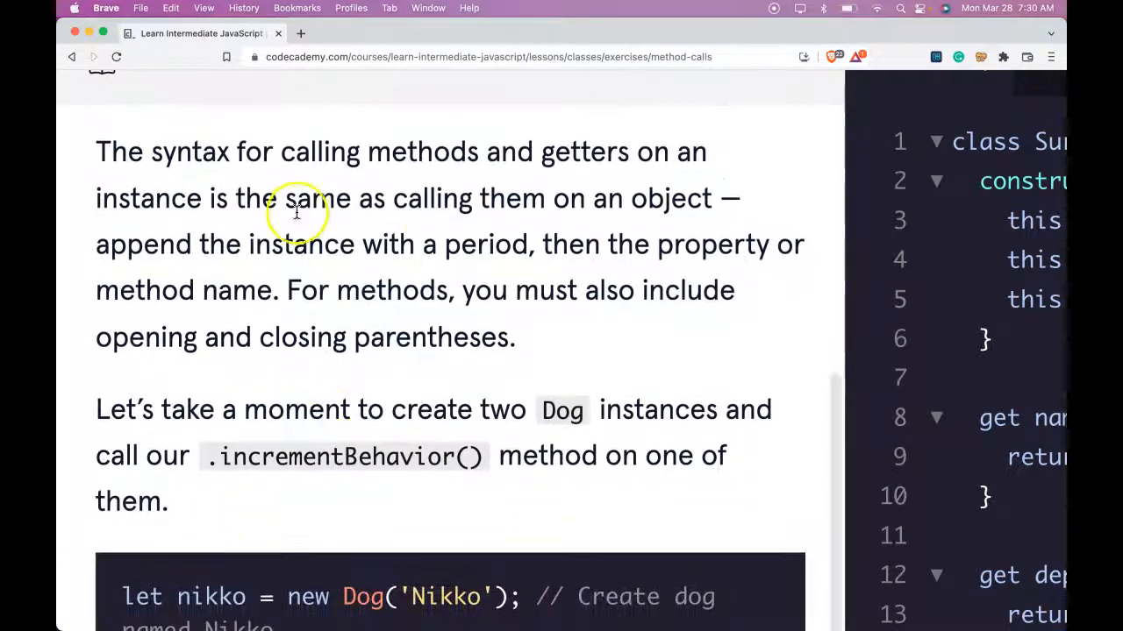
mouse_move(512, 203)
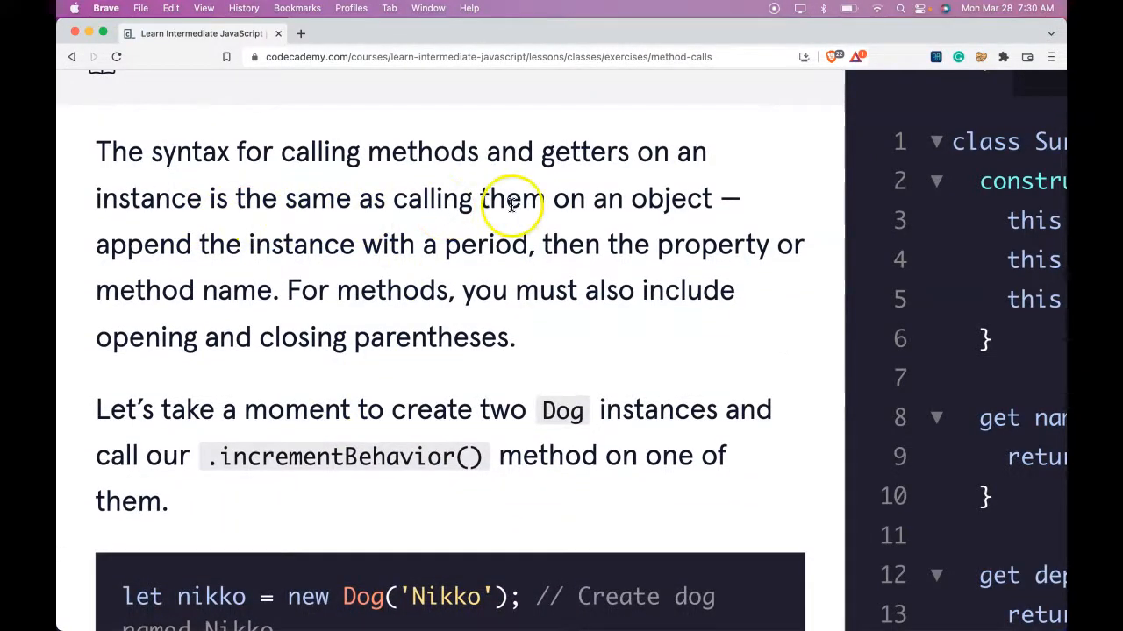
mouse_move(289, 266)
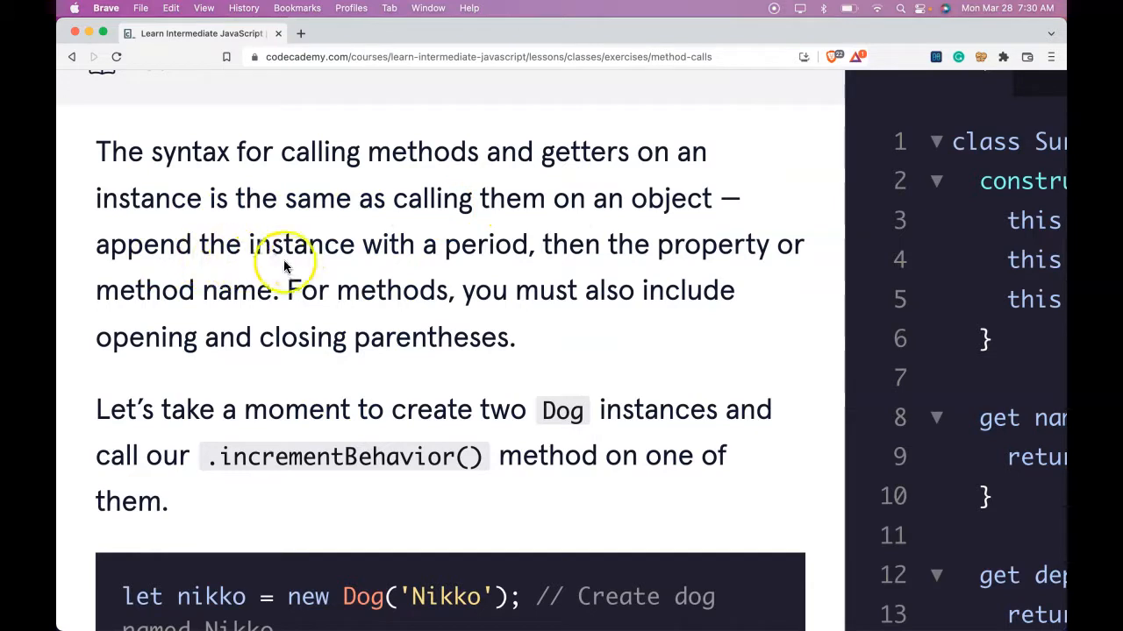
mouse_move(663, 257)
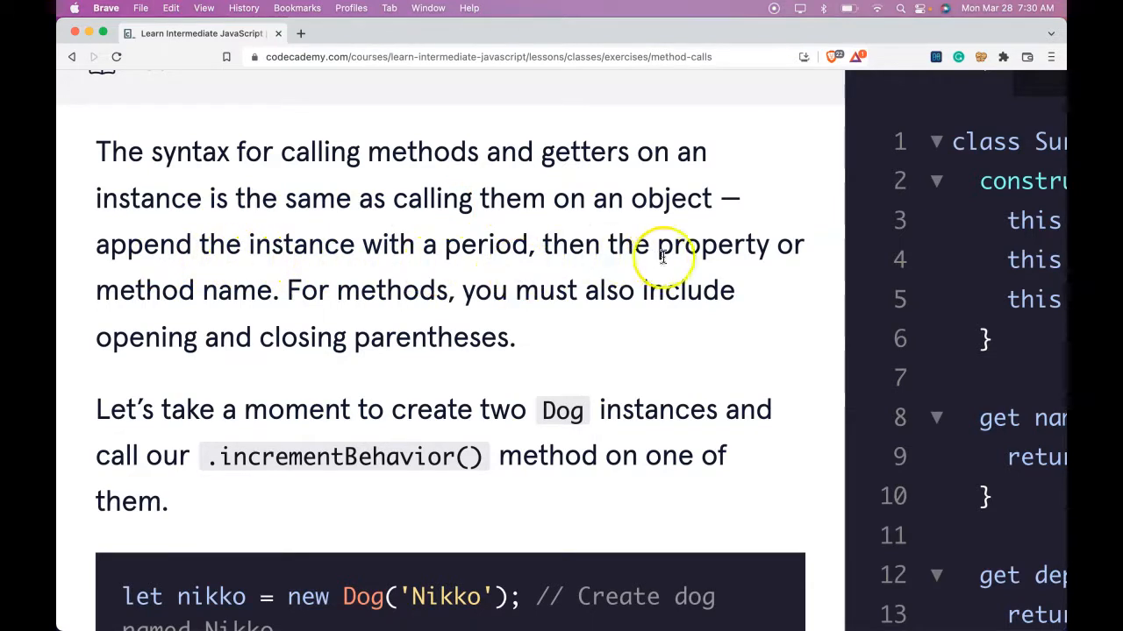
mouse_move(448, 307)
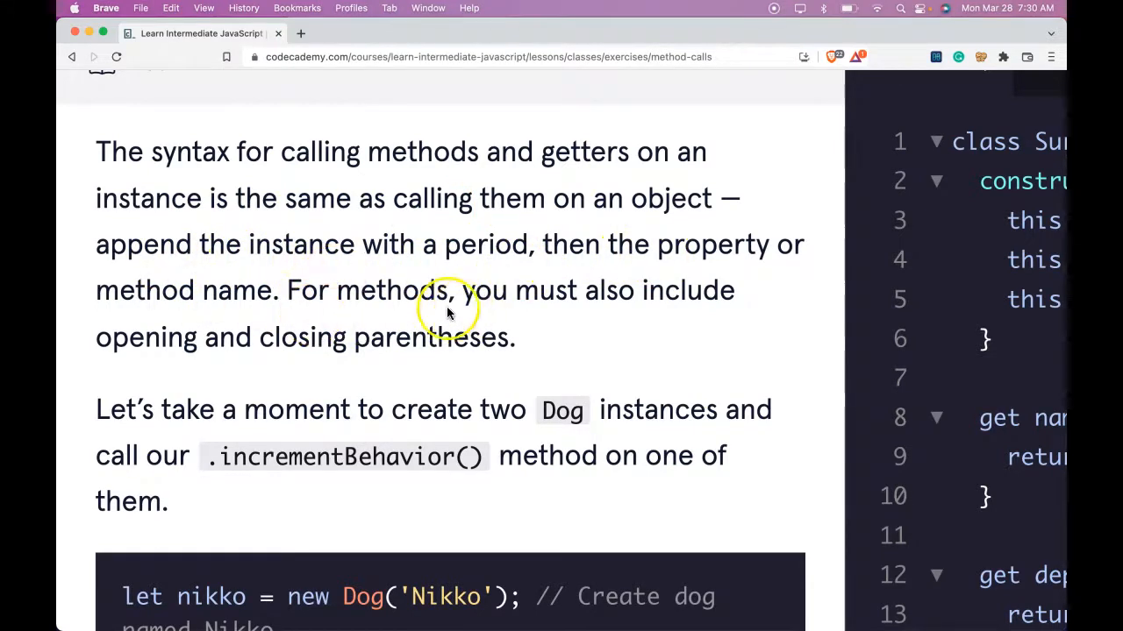
scroll("down", 3)
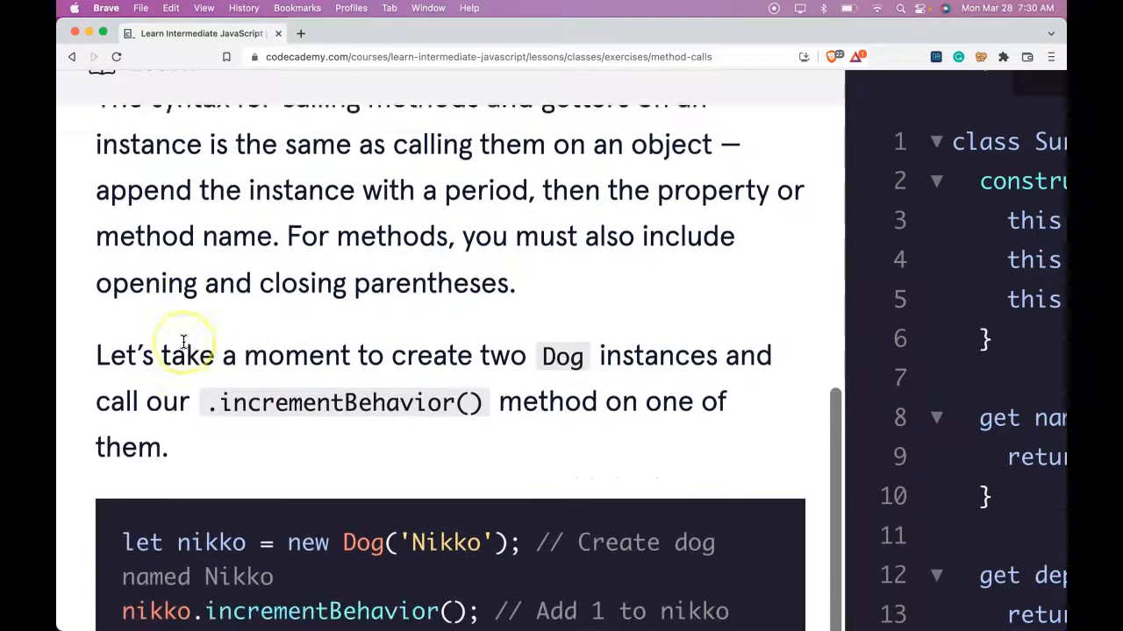
scroll("down", 3)
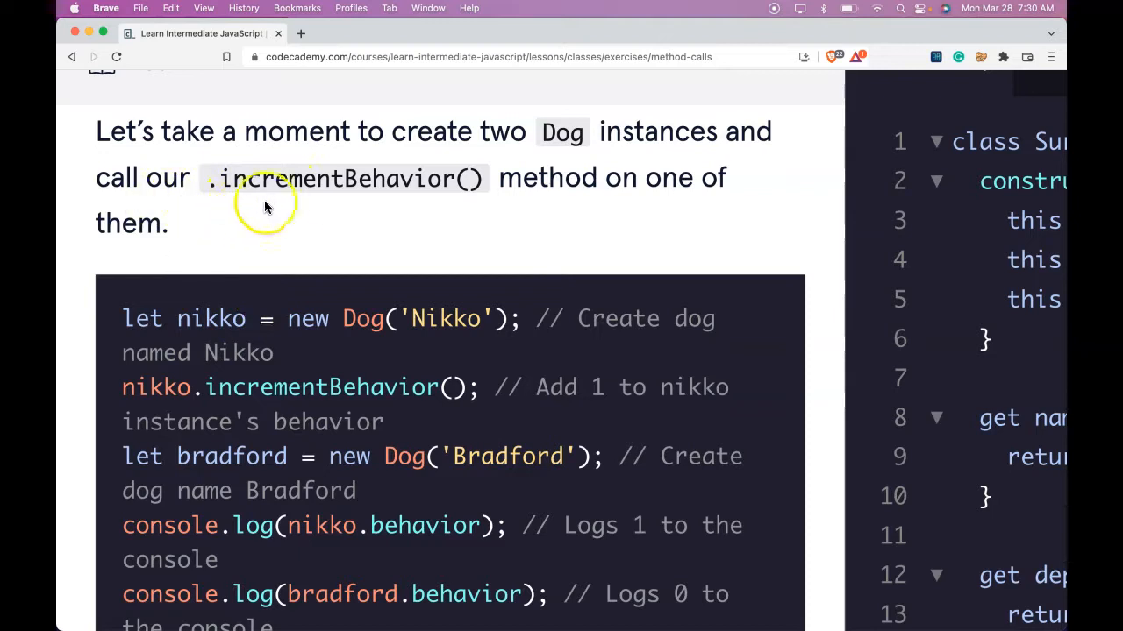
mouse_move(179, 221)
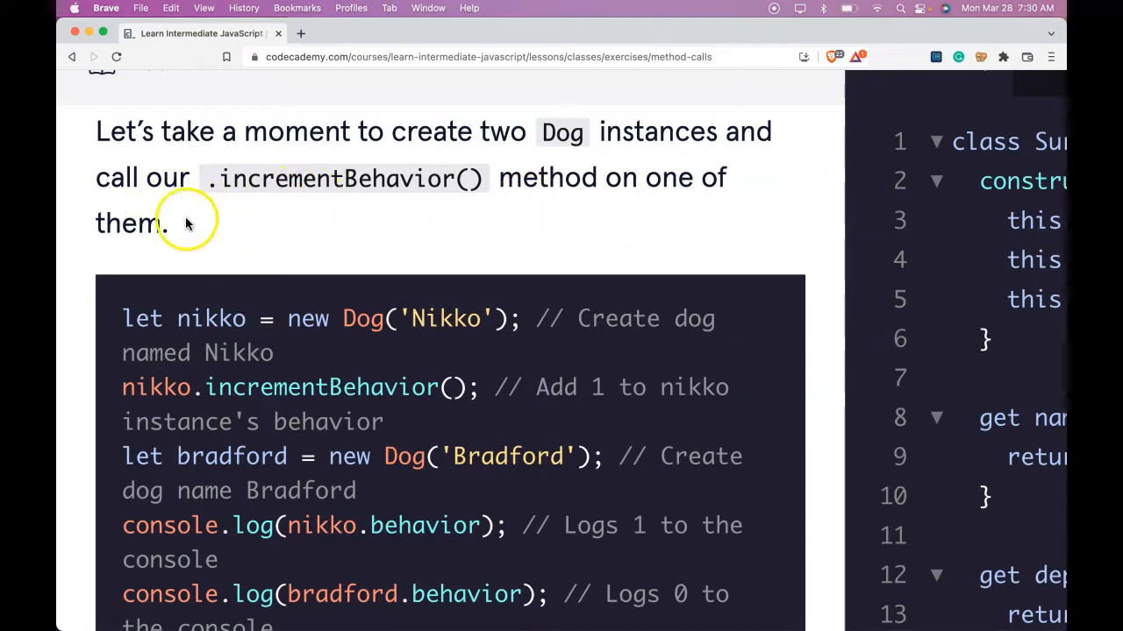
scroll("down", 3)
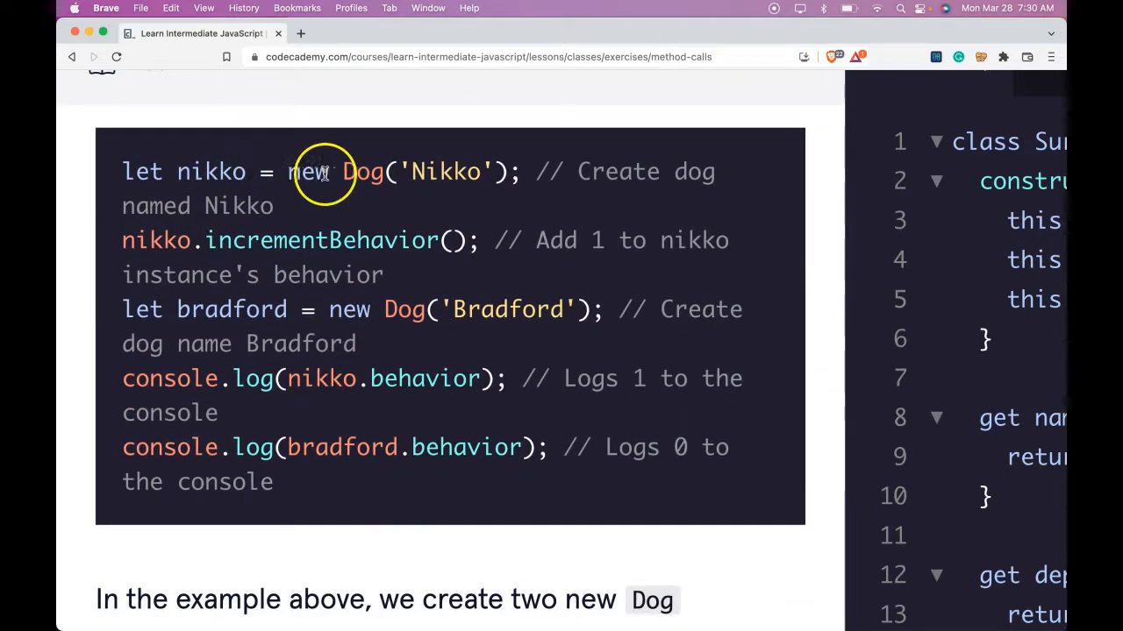
mouse_move(320, 232)
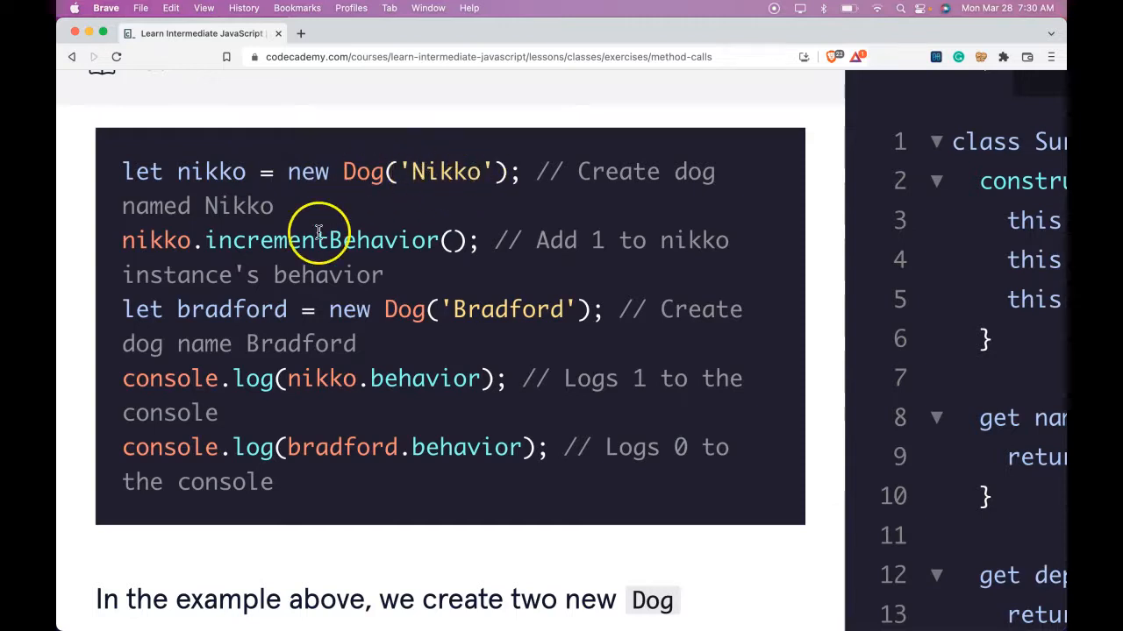
mouse_move(249, 260)
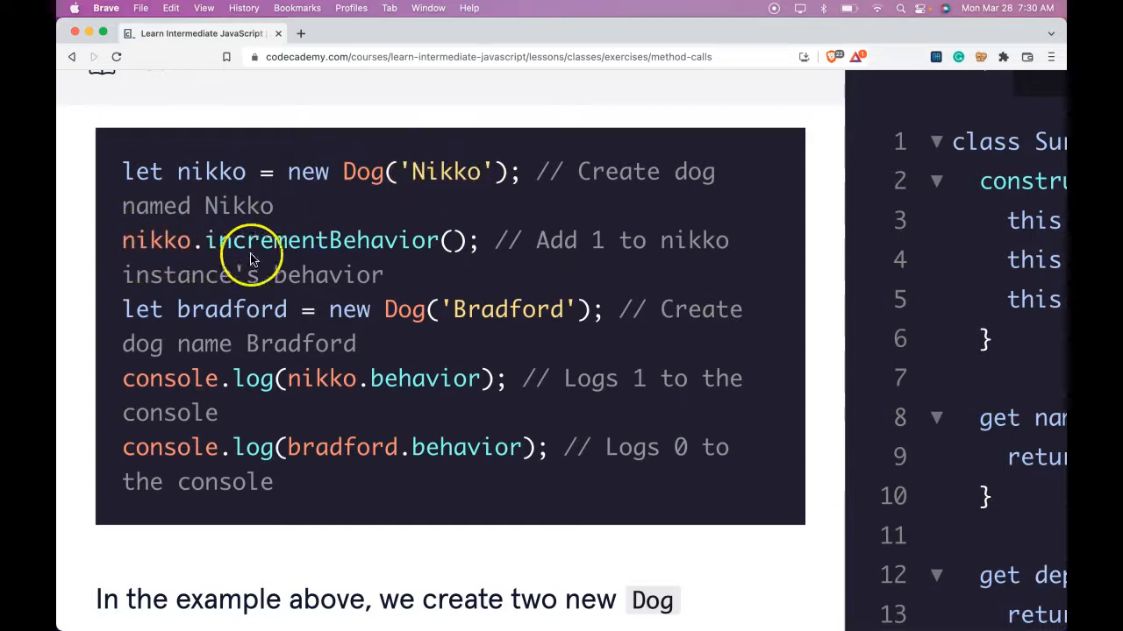
mouse_move(681, 241)
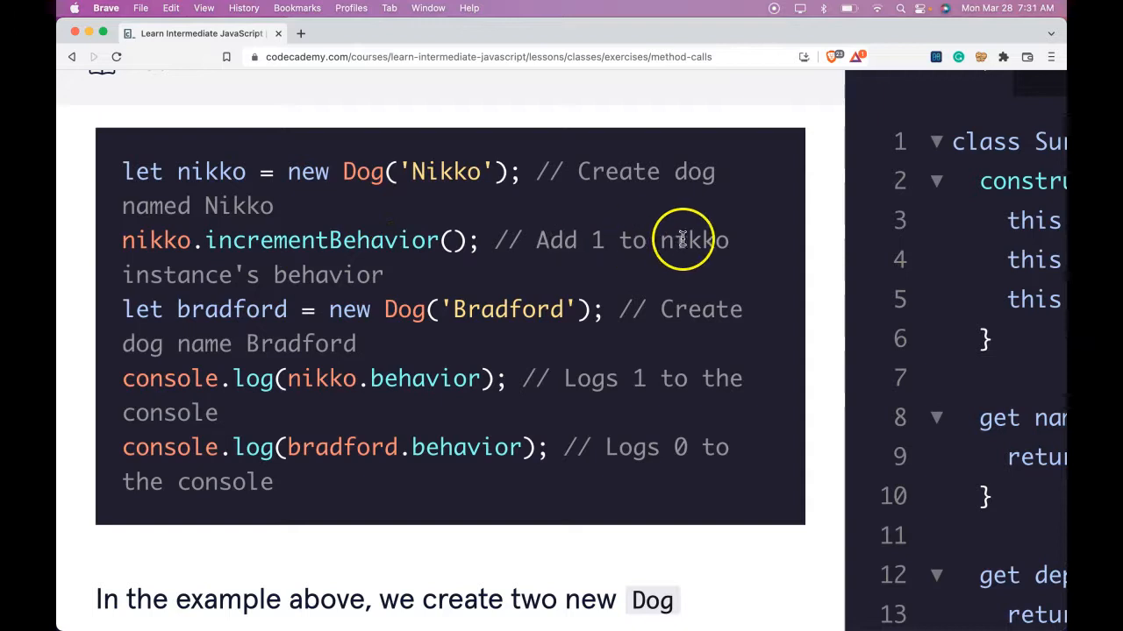
mouse_move(162, 294)
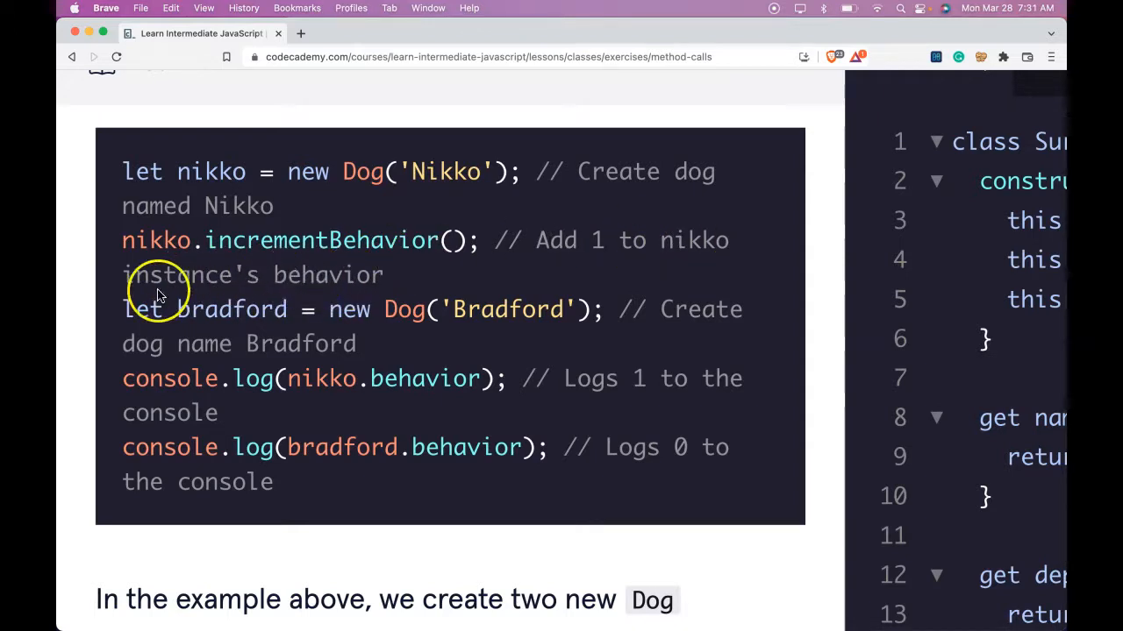
mouse_move(263, 302)
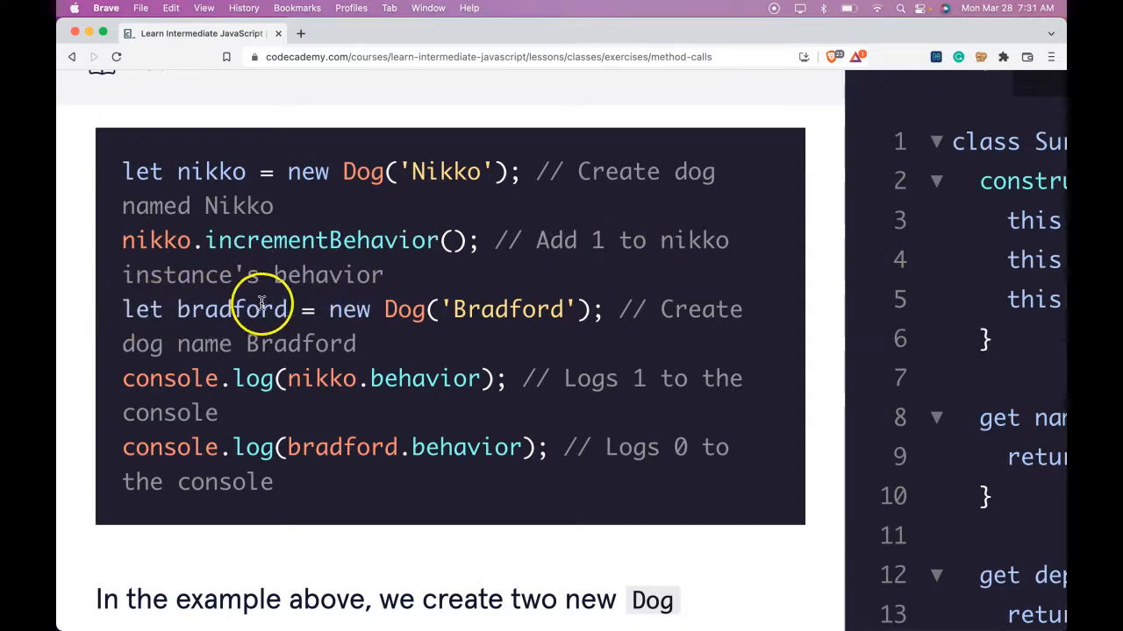
mouse_move(547, 309)
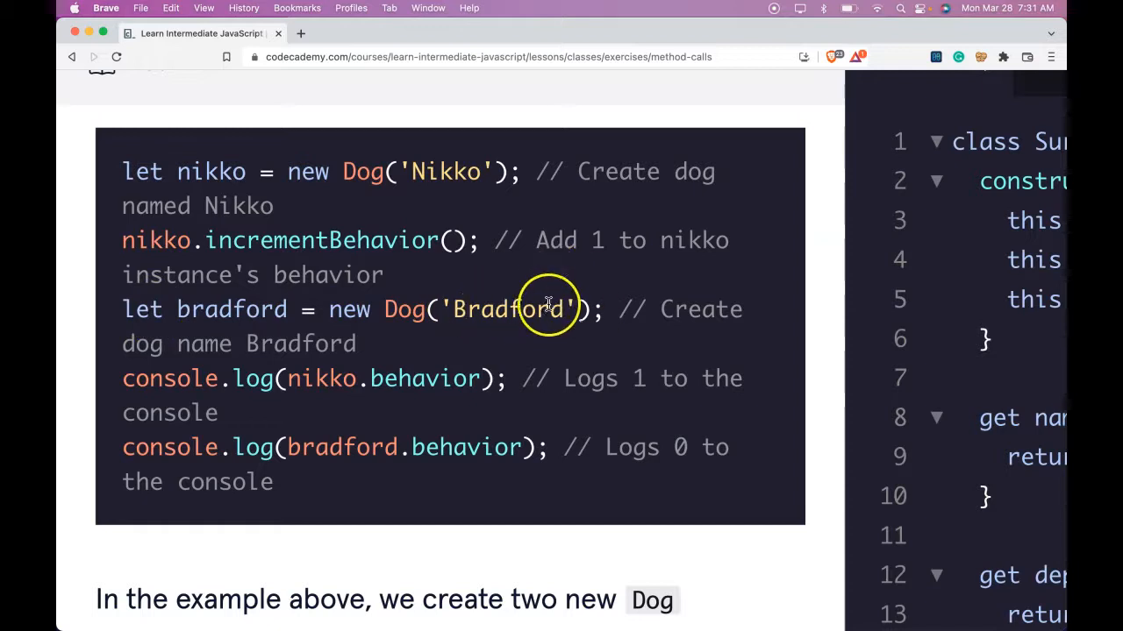
mouse_move(358, 322)
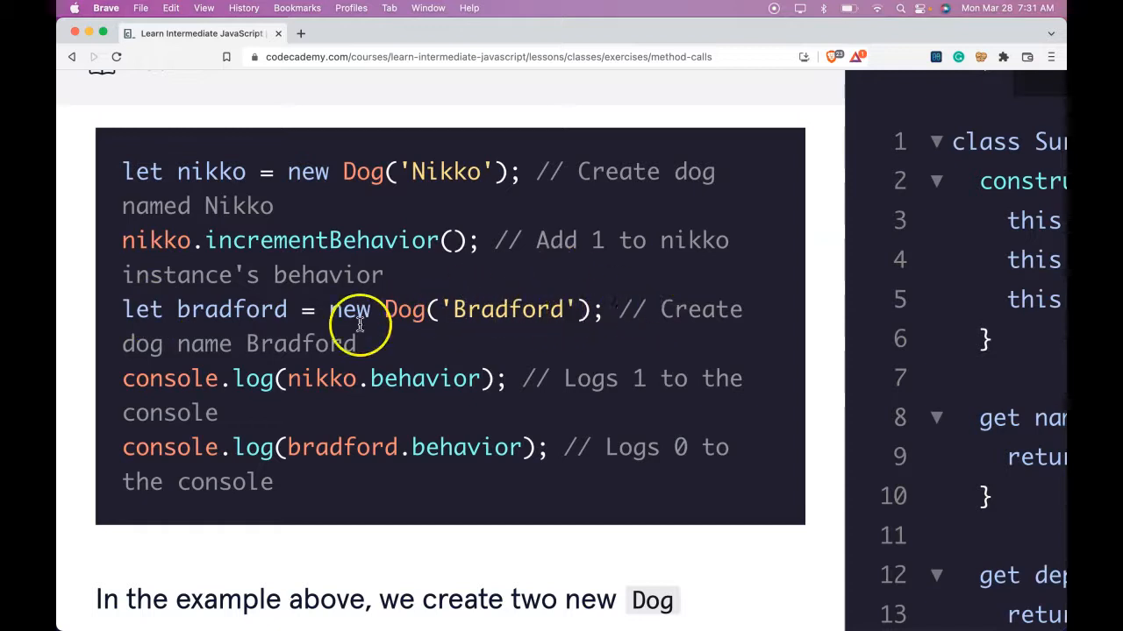
mouse_move(230, 389)
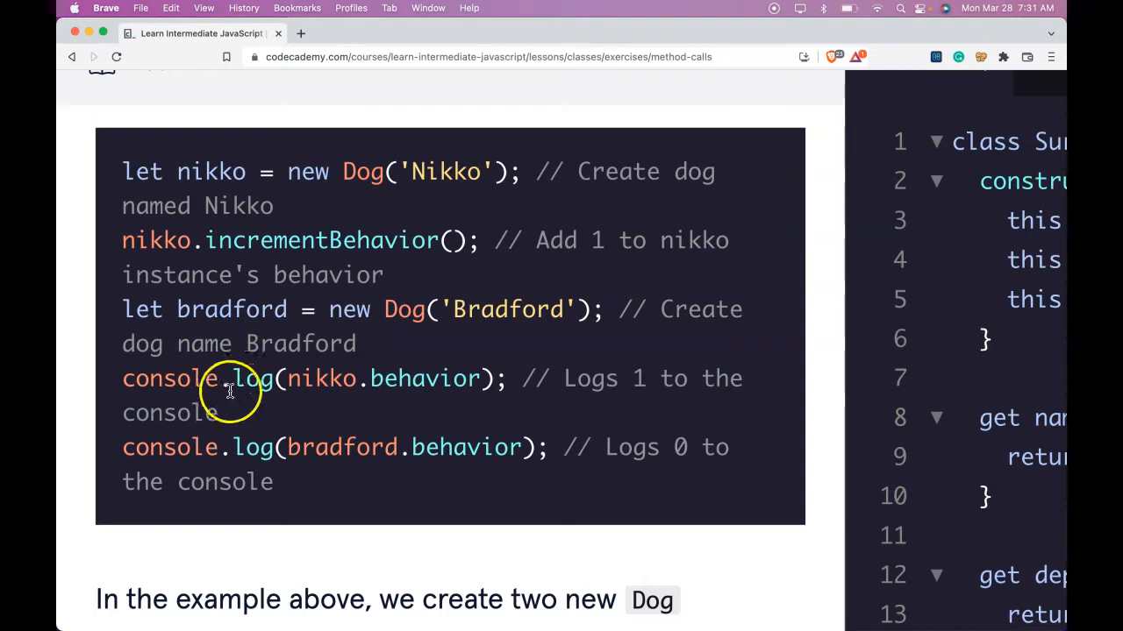
mouse_move(688, 383)
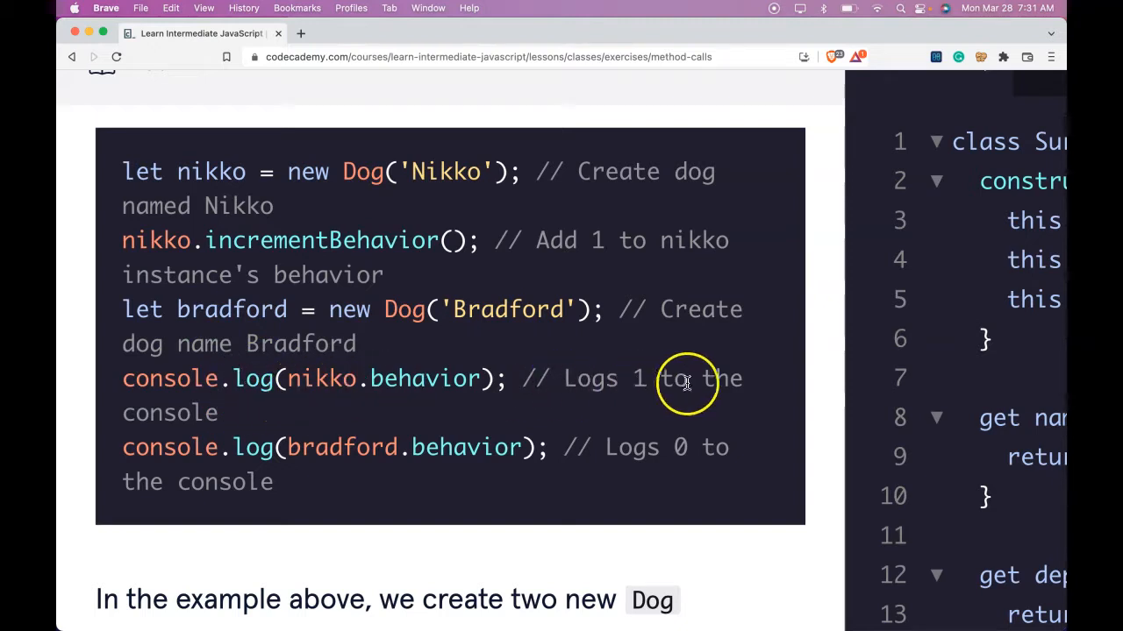
mouse_move(360, 456)
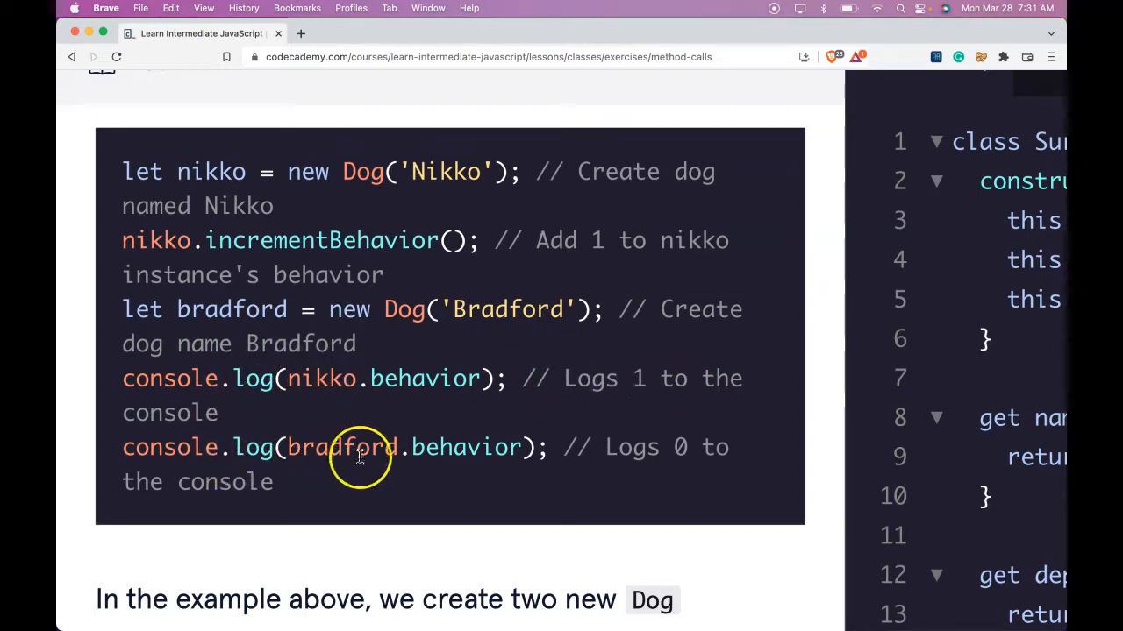
scroll("down", 3)
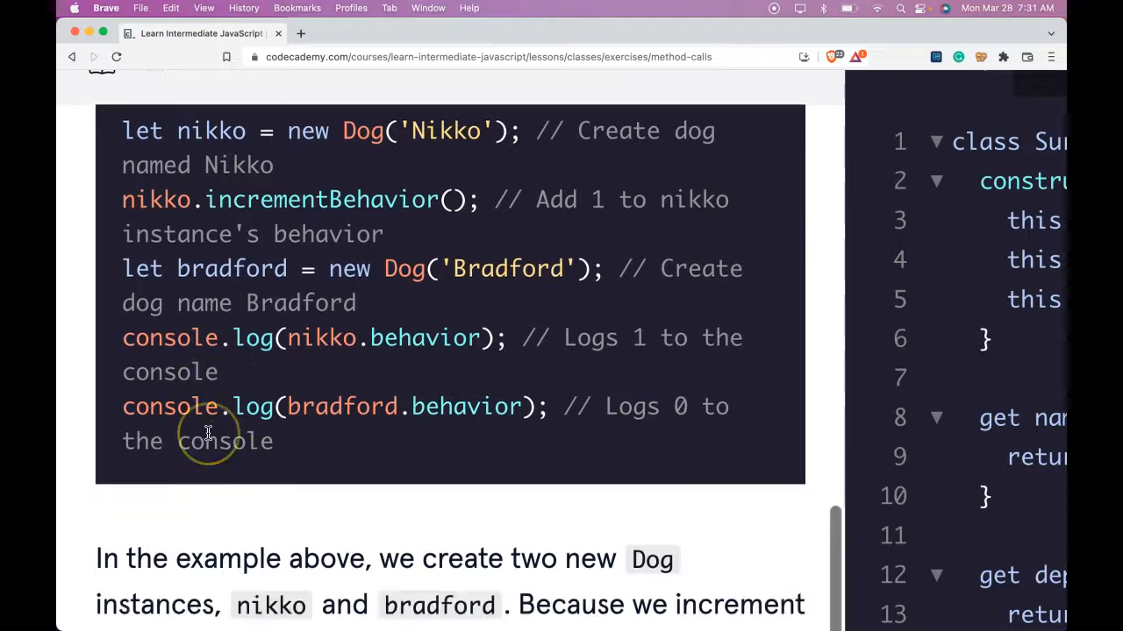
scroll("down", 3)
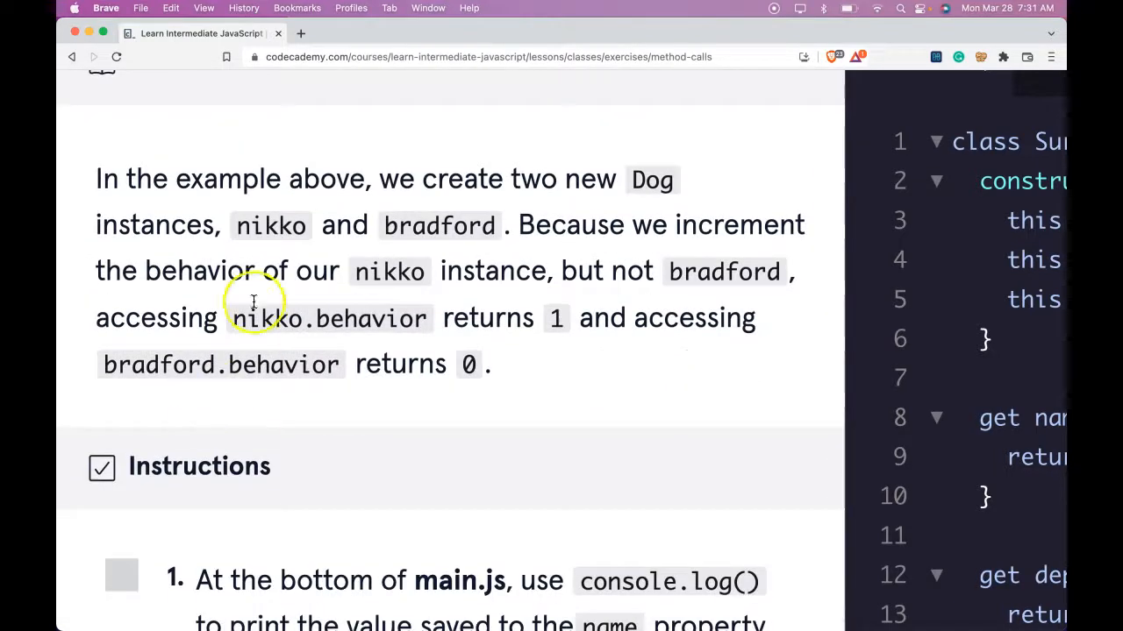
mouse_move(267, 230)
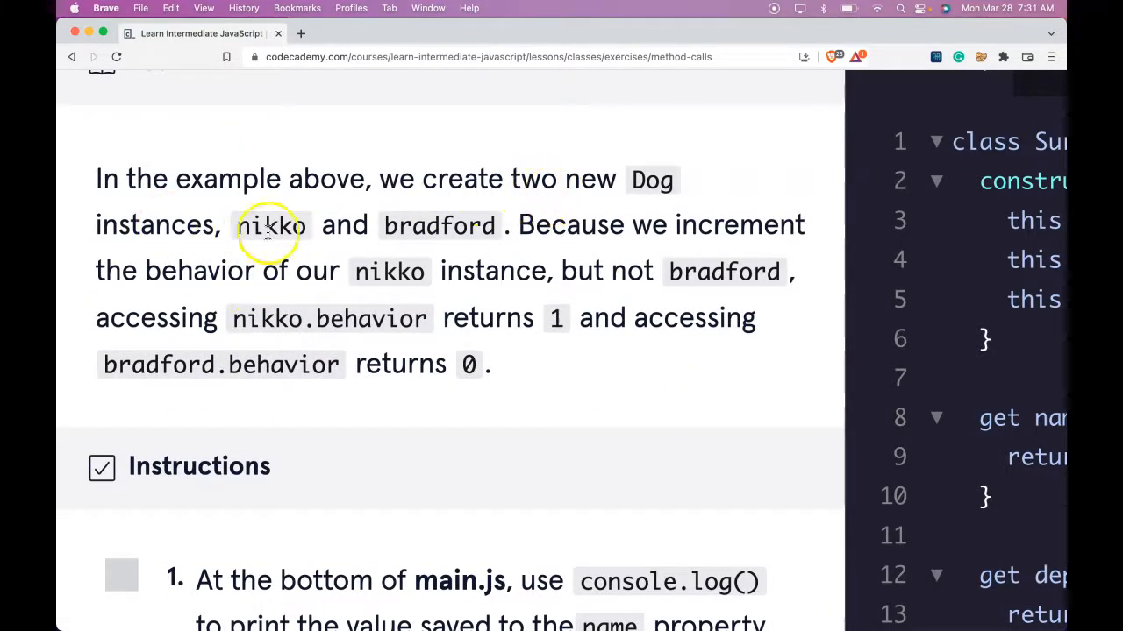
mouse_move(684, 246)
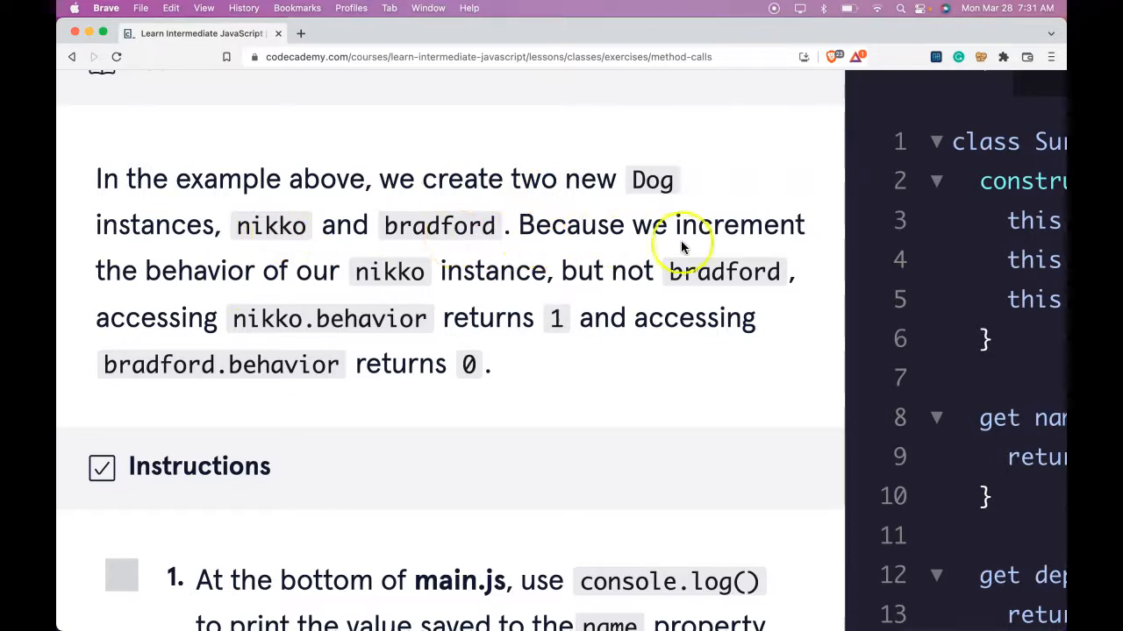
mouse_move(438, 284)
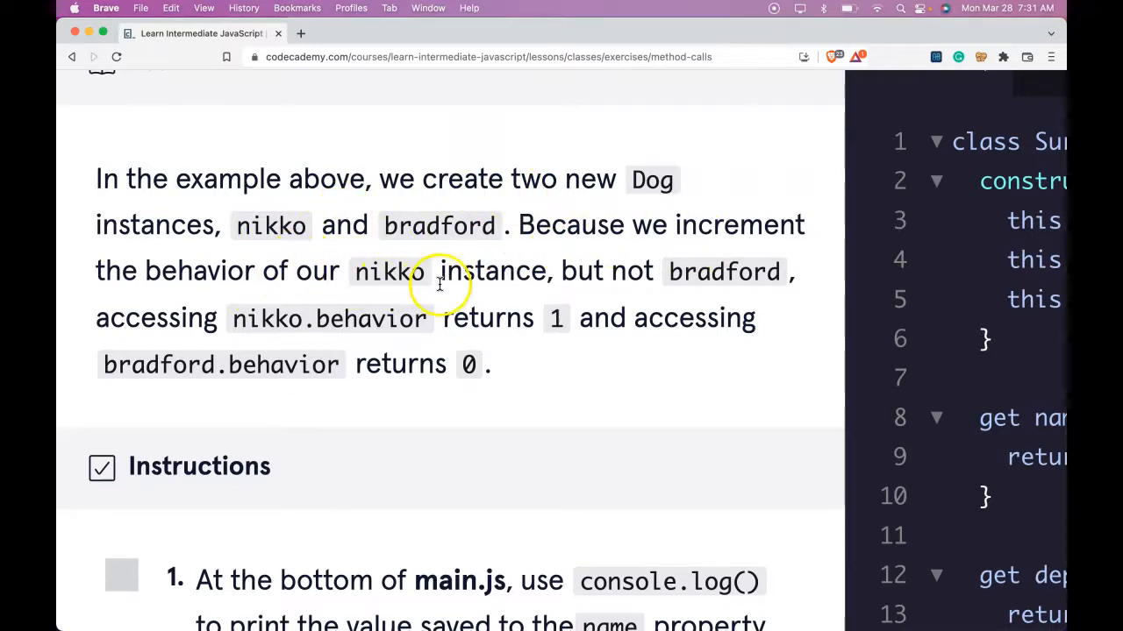
mouse_move(347, 318)
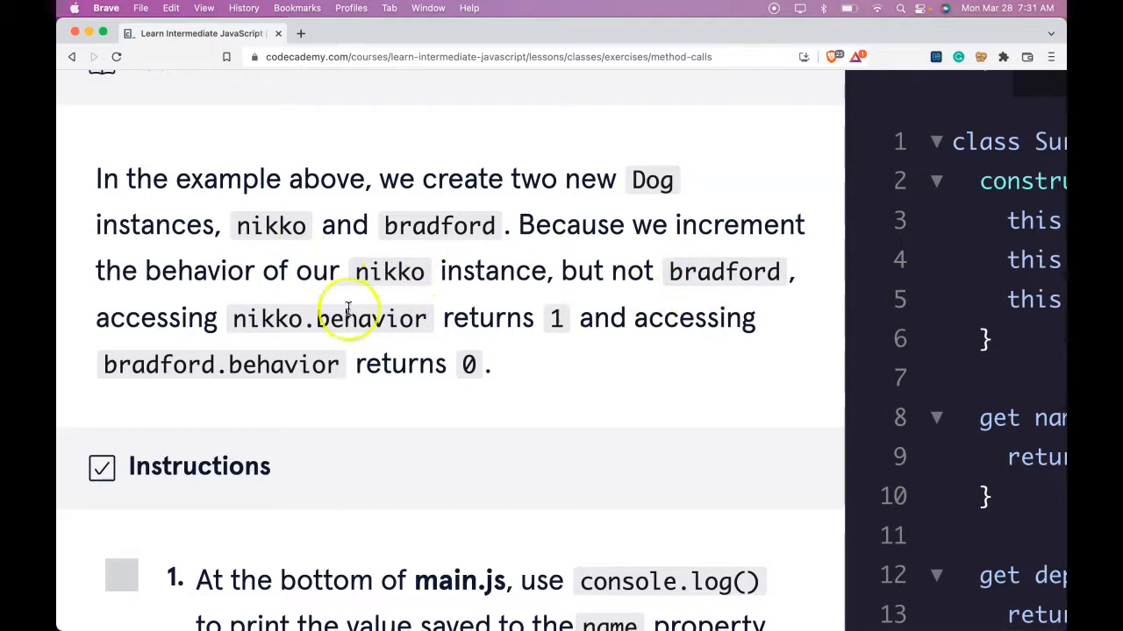
mouse_move(456, 349)
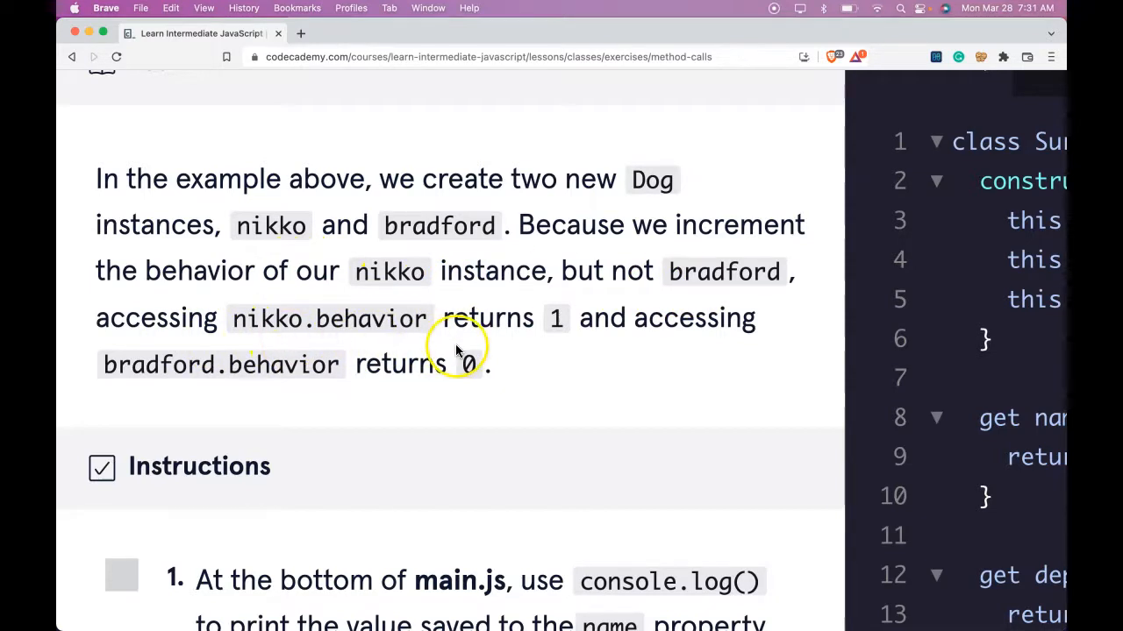
mouse_move(214, 418)
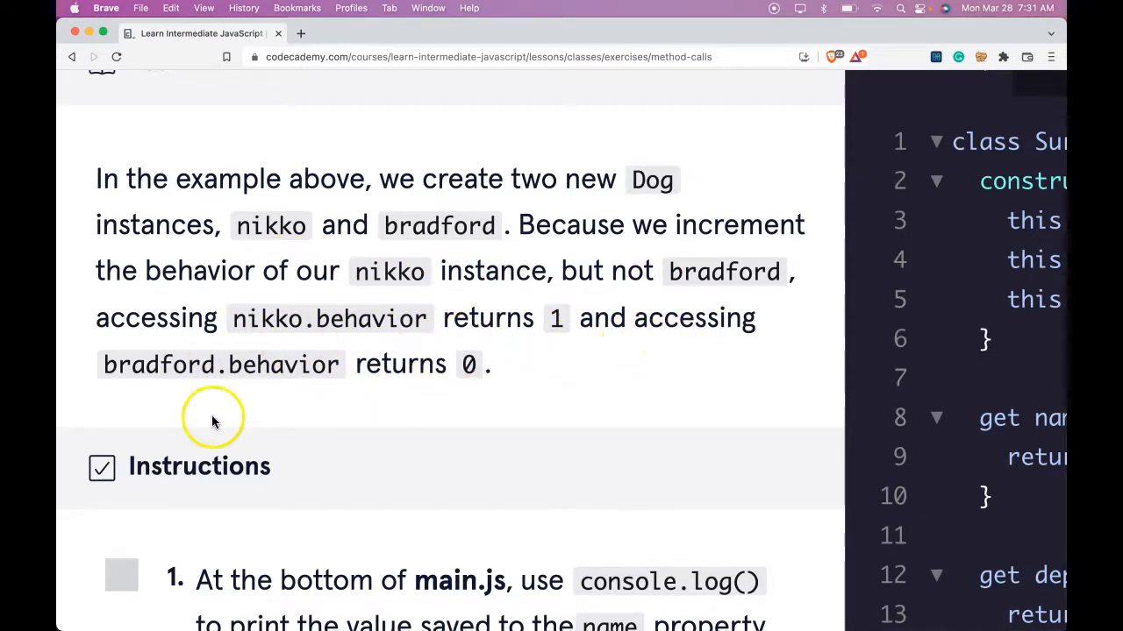
mouse_move(270, 378)
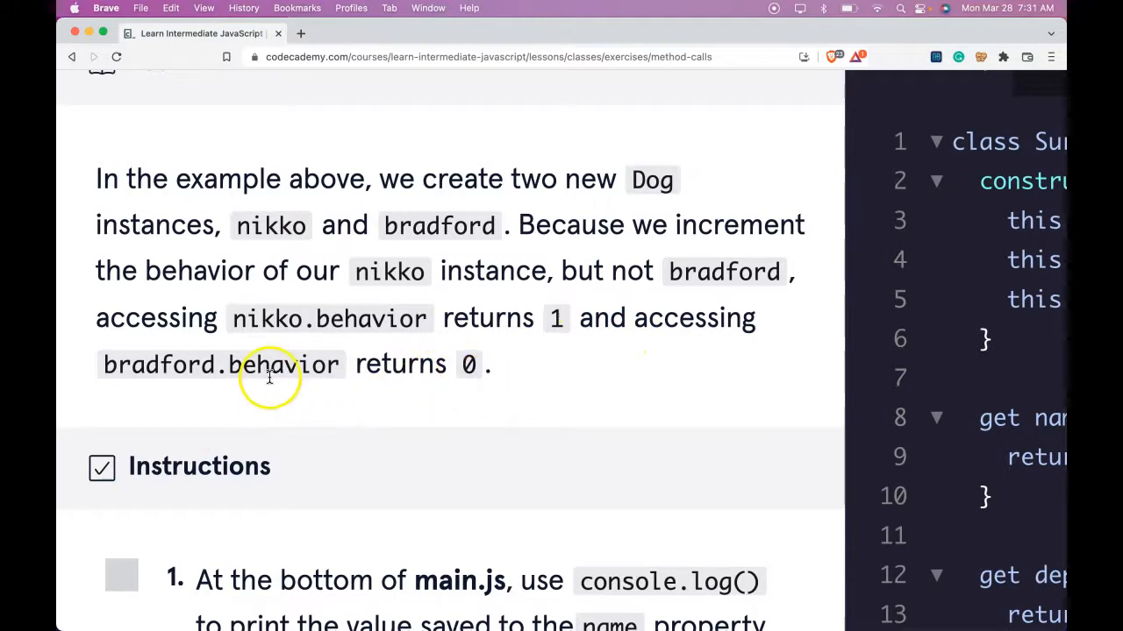
scroll("down", 3)
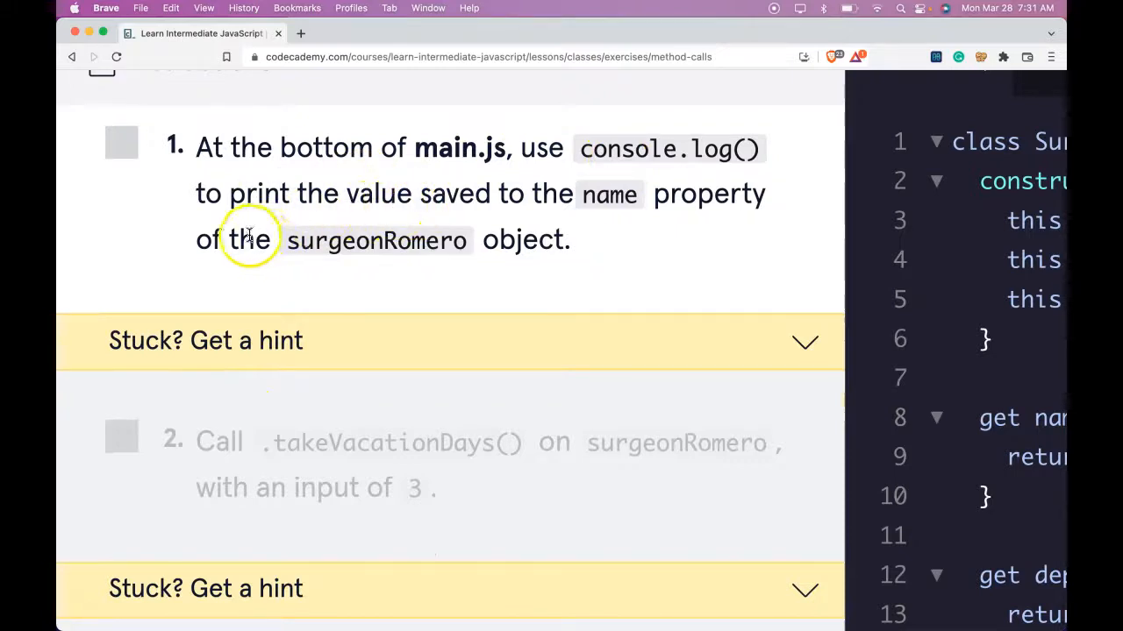
mouse_move(379, 277)
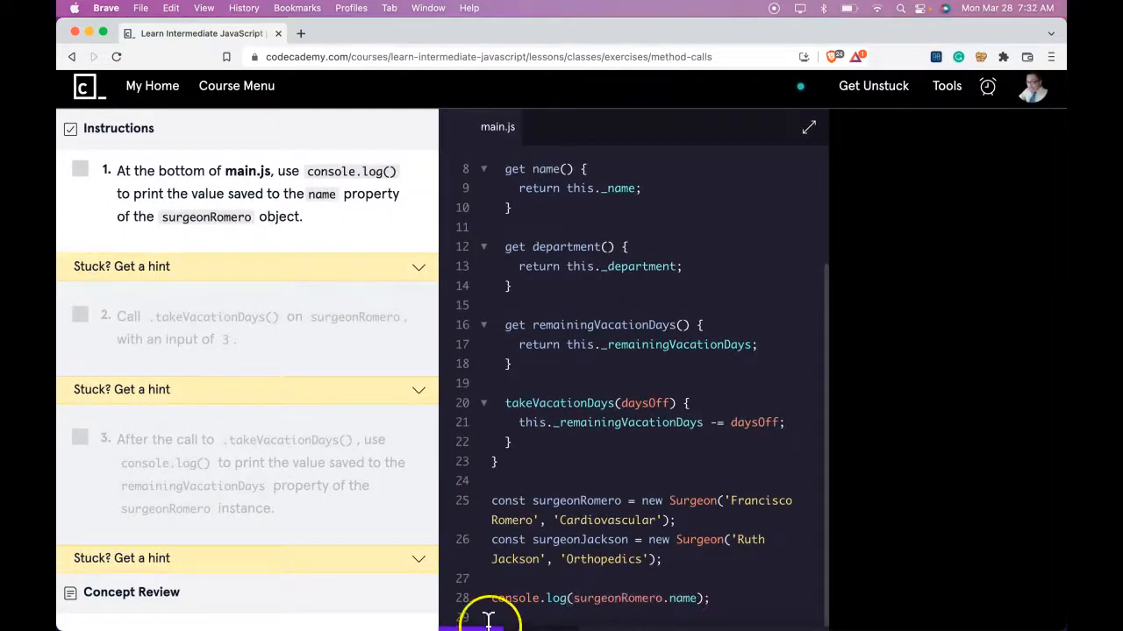
left_click(421, 572)
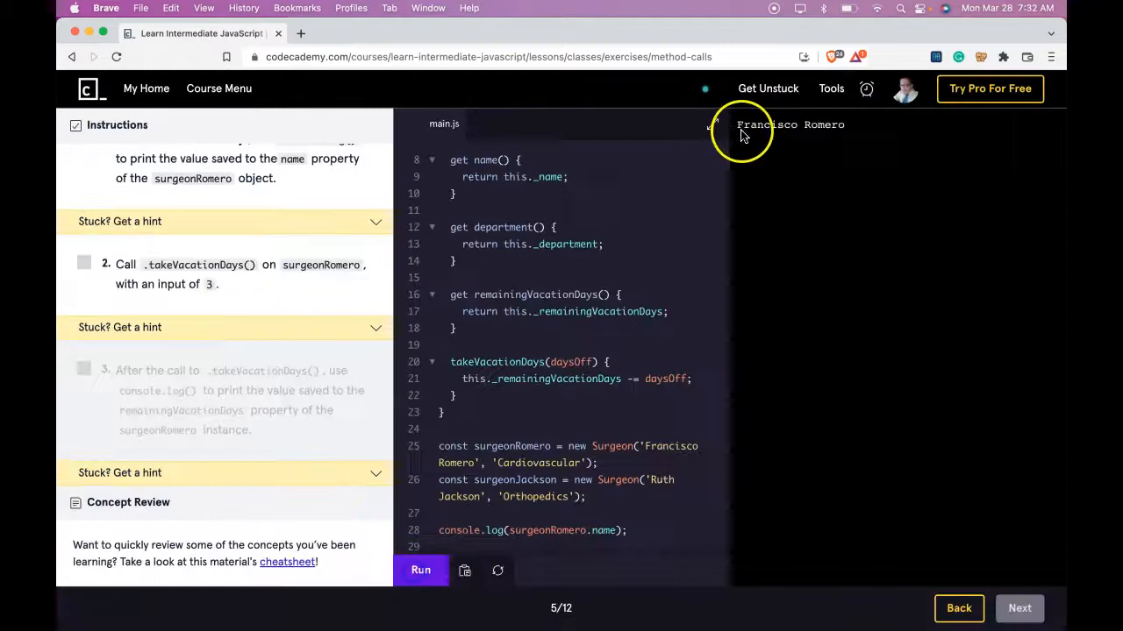
mouse_move(131, 237)
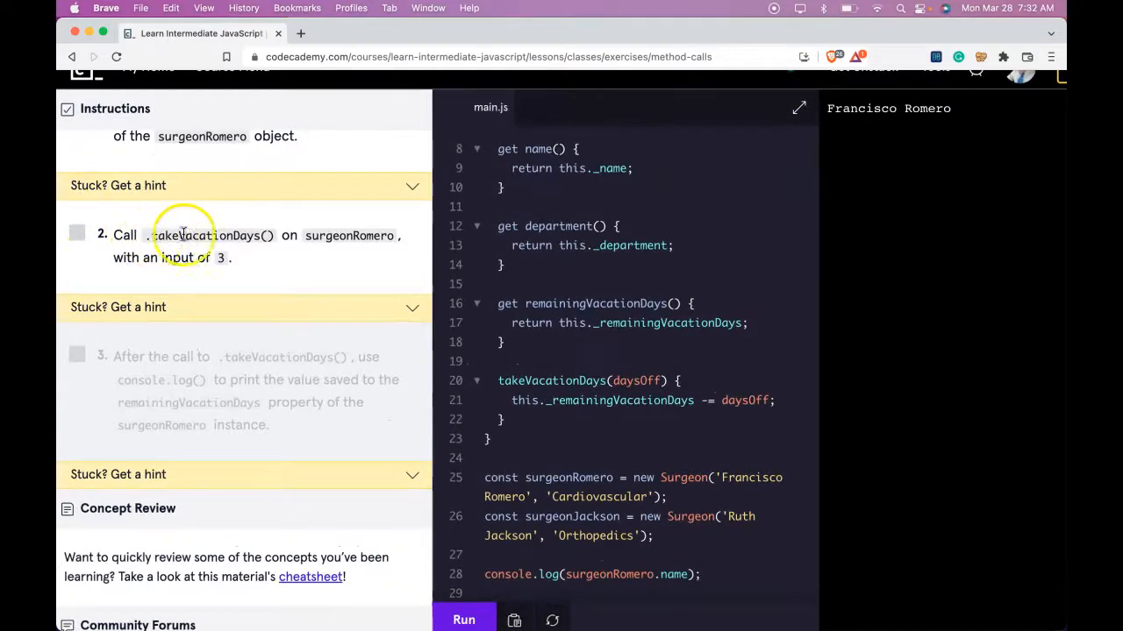
mouse_move(123, 254)
type("surgeonRomero.takeVacationDays(3);")
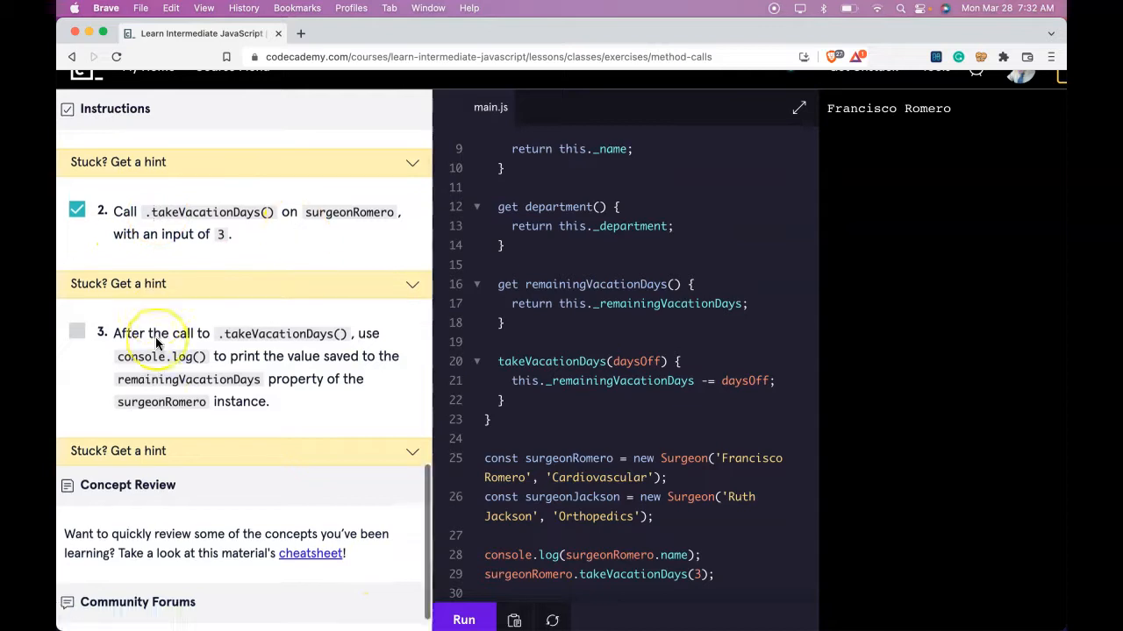
- Scroll through main.js to review the remainingVacationDays log and its output of 17
scroll("up", 3)
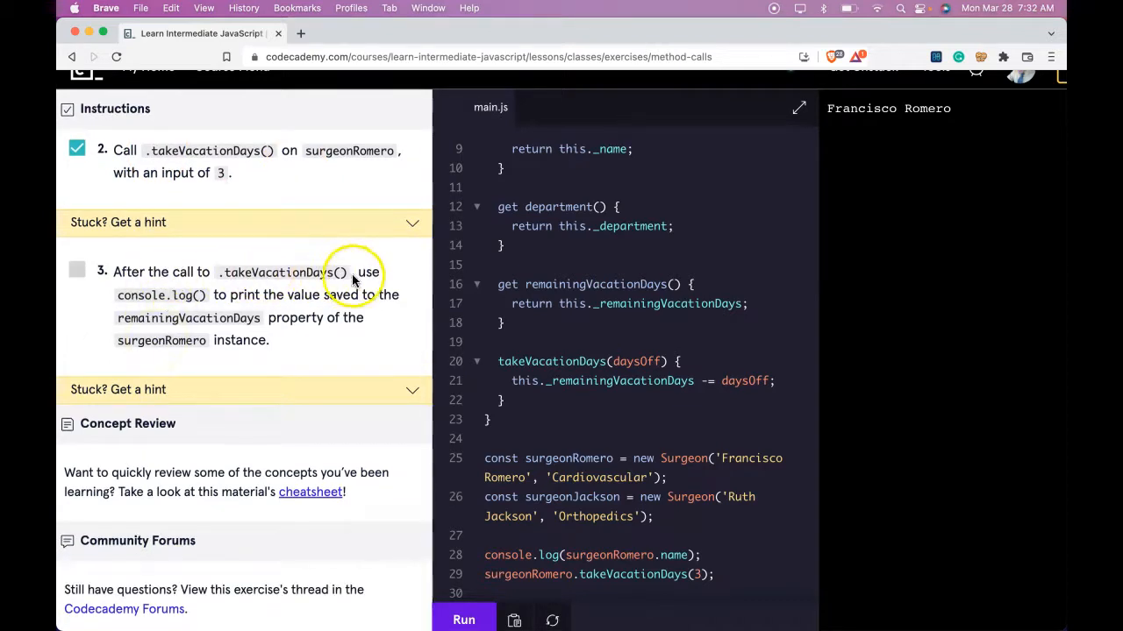
mouse_move(343, 307)
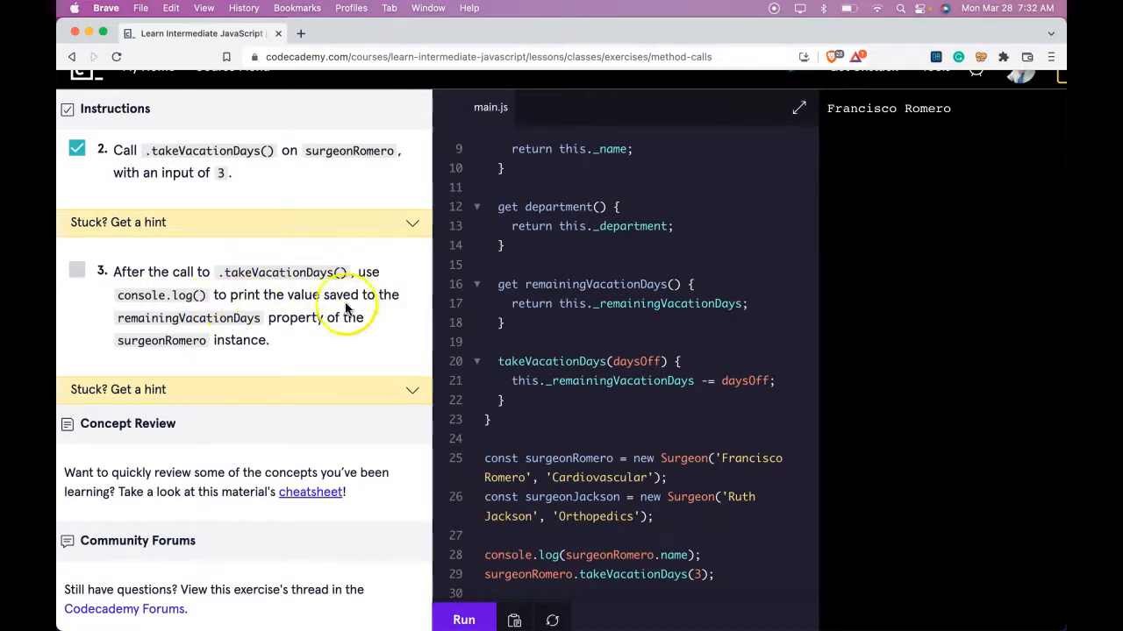
mouse_move(360, 337)
type("console.log(surgeonRomero.remainingVacationDays);")
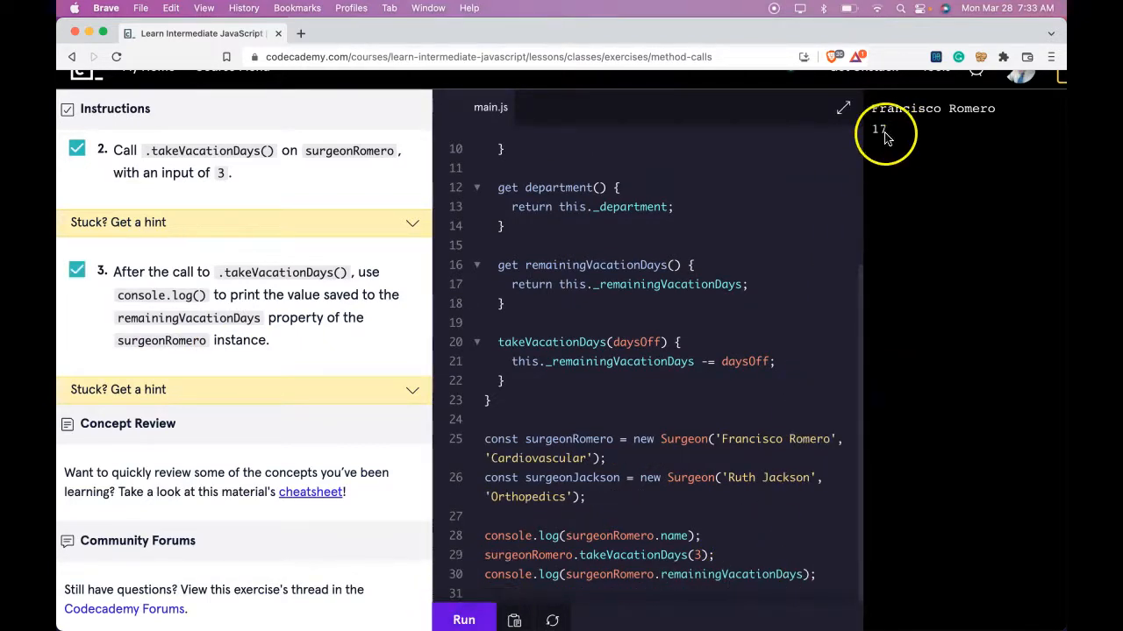
mouse_move(694, 554)
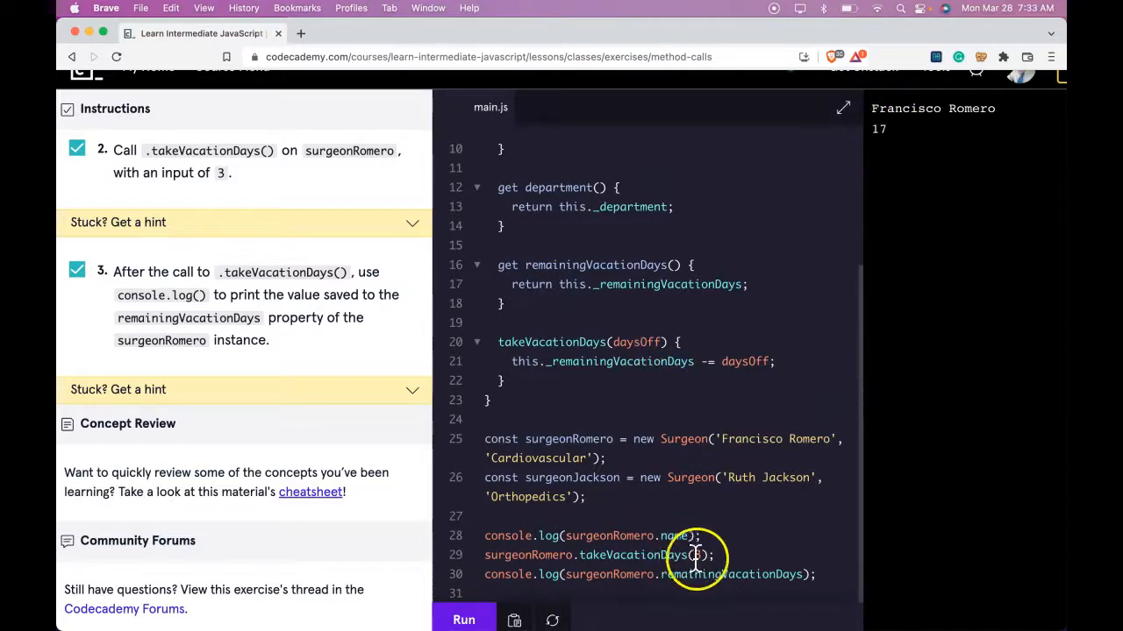
scroll("up", 3)
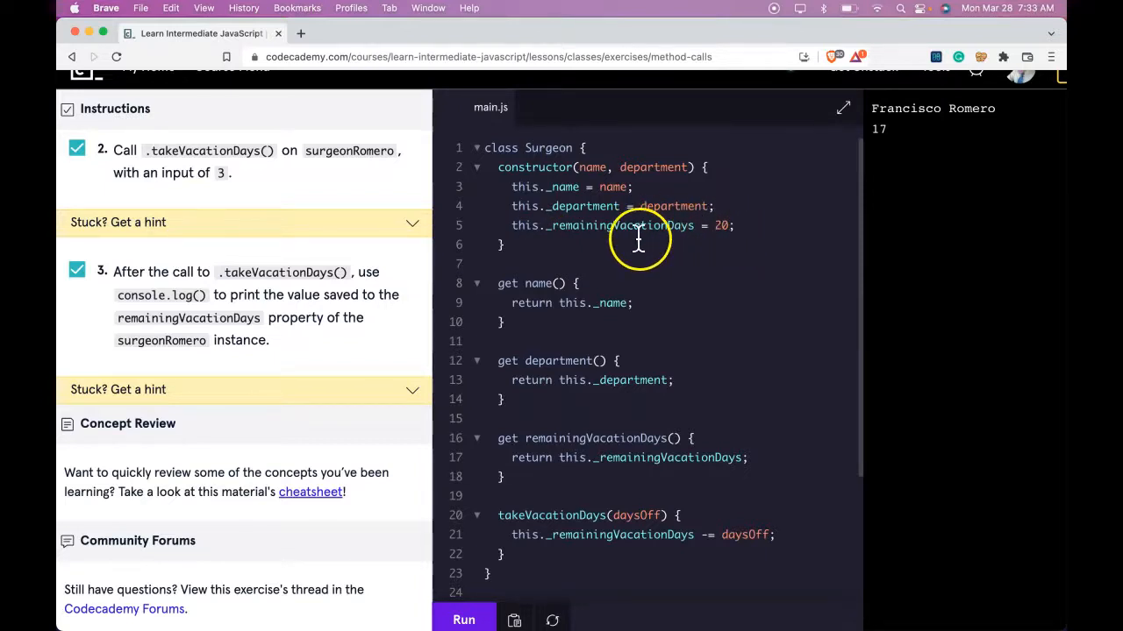
scroll("down", 3)
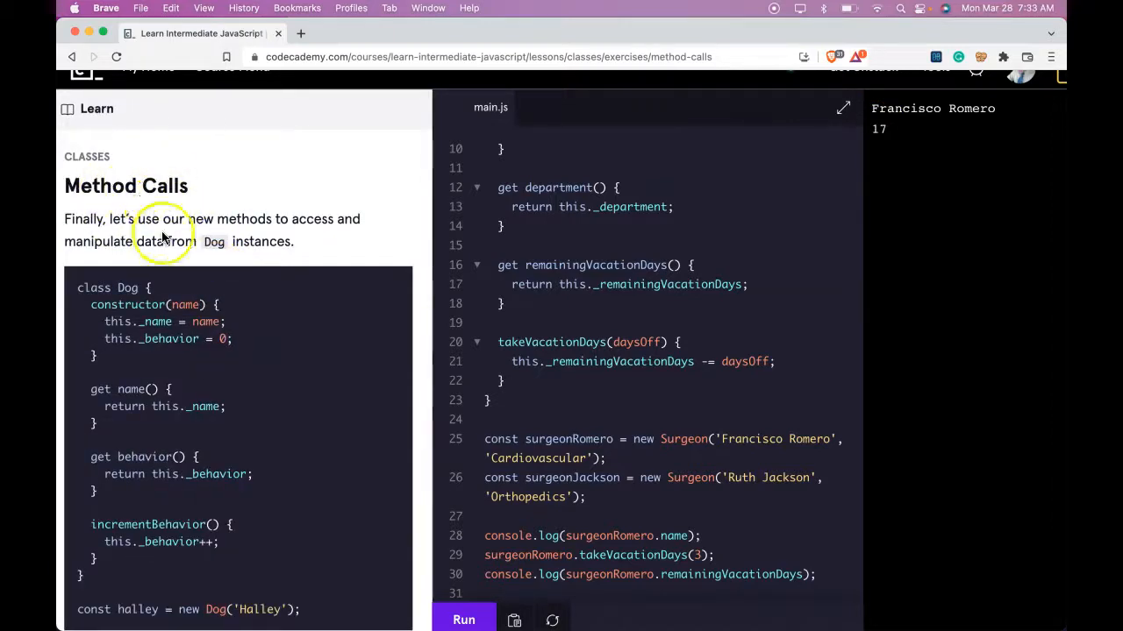
mouse_move(144, 394)
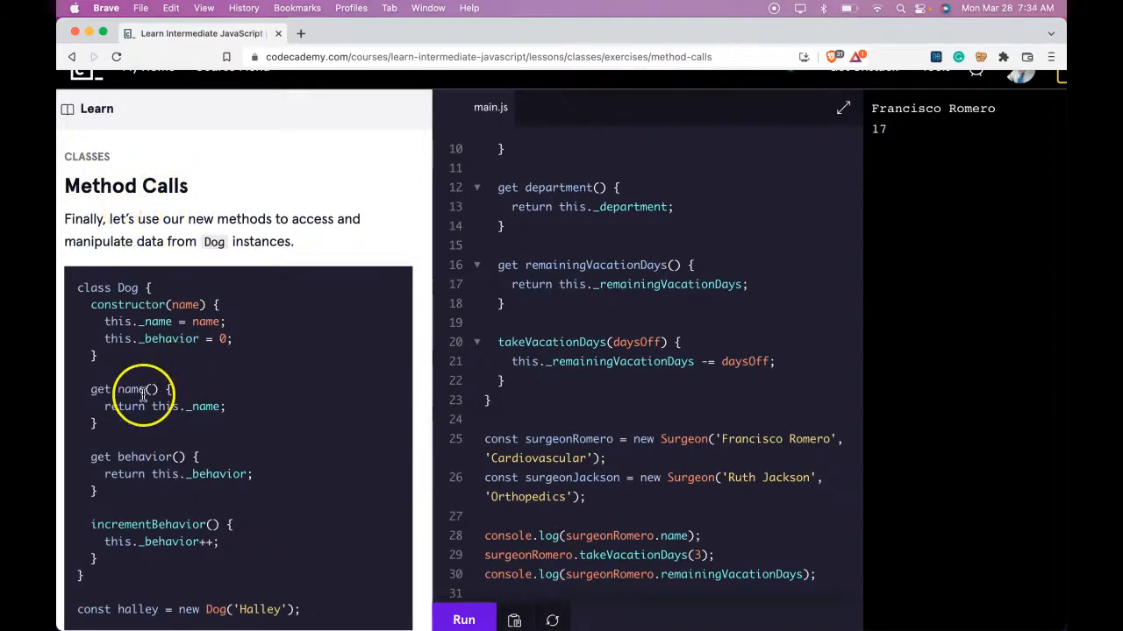
mouse_move(144, 288)
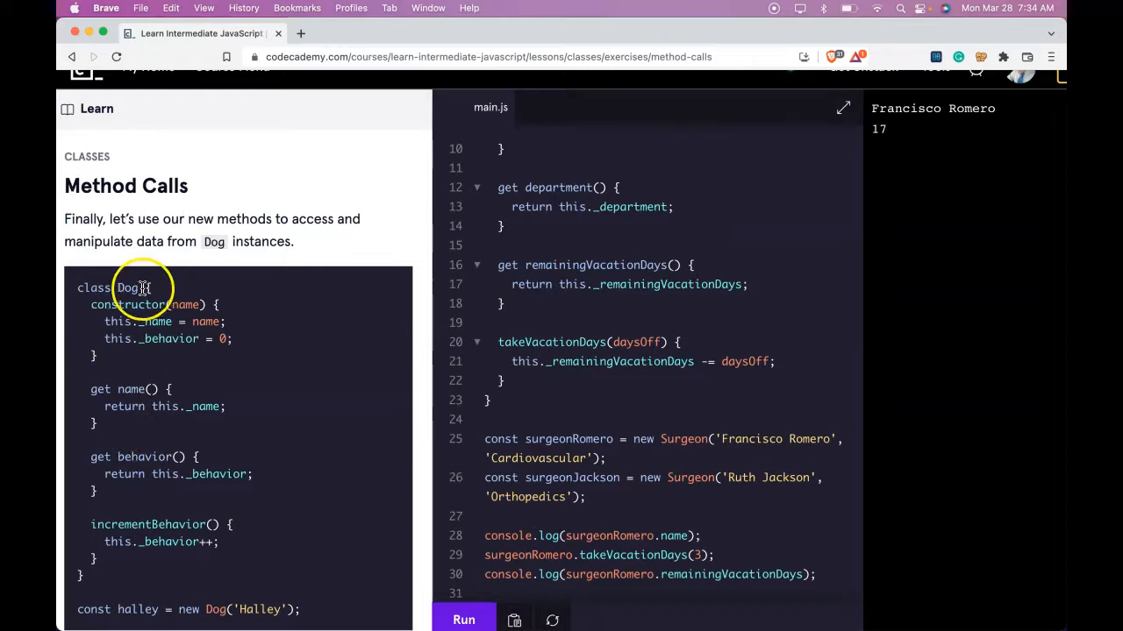
mouse_move(91, 193)
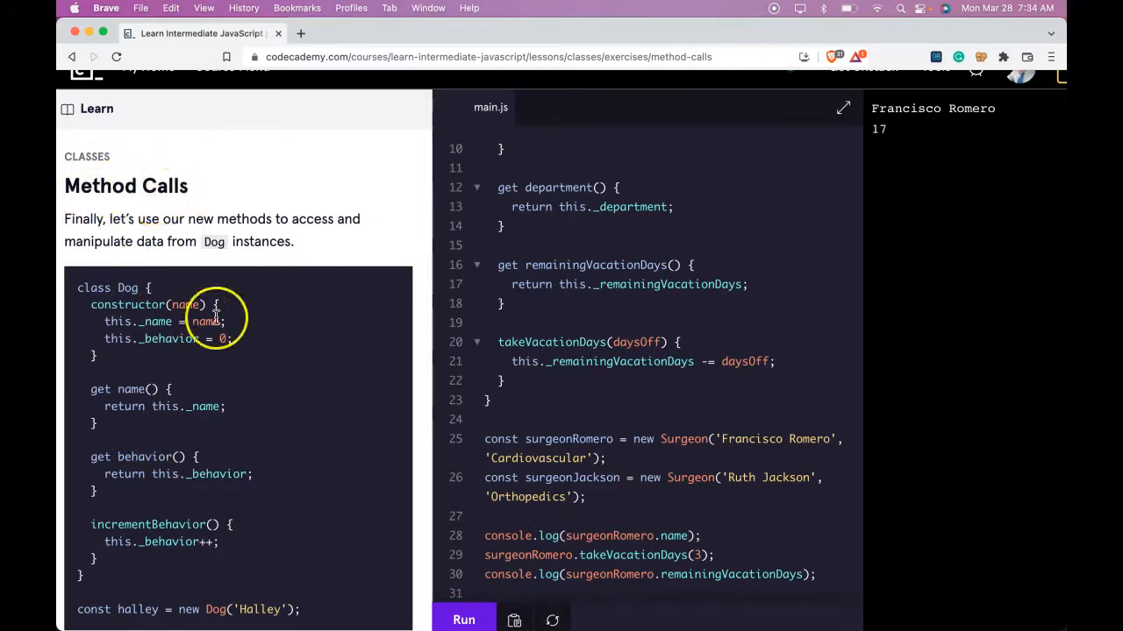
scroll("down", 3)
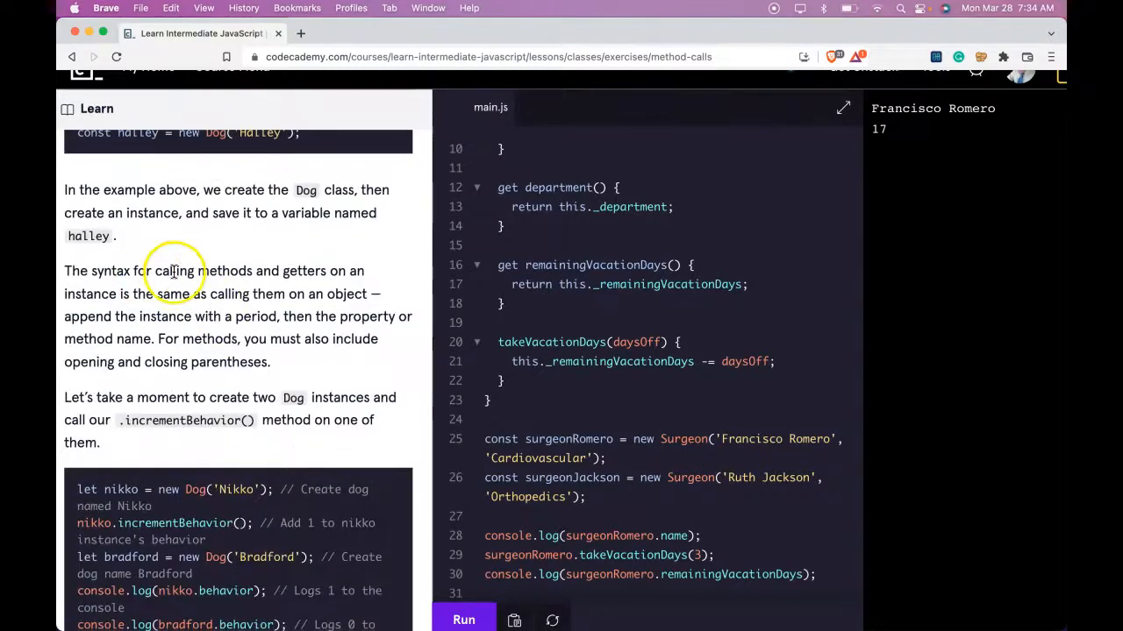
mouse_move(305, 270)
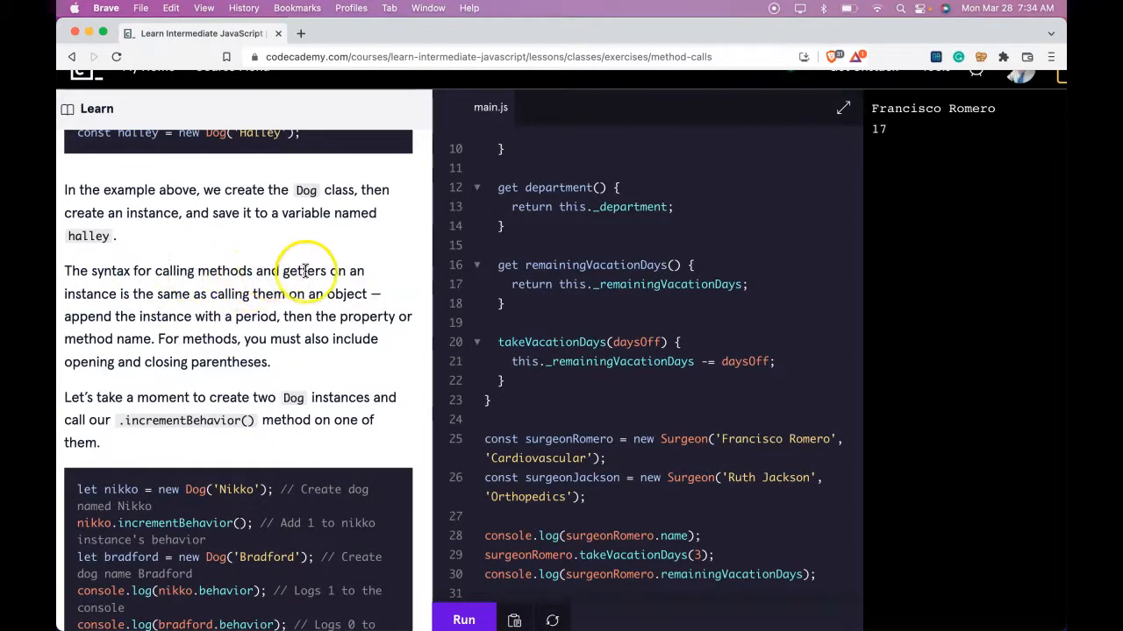
mouse_move(217, 298)
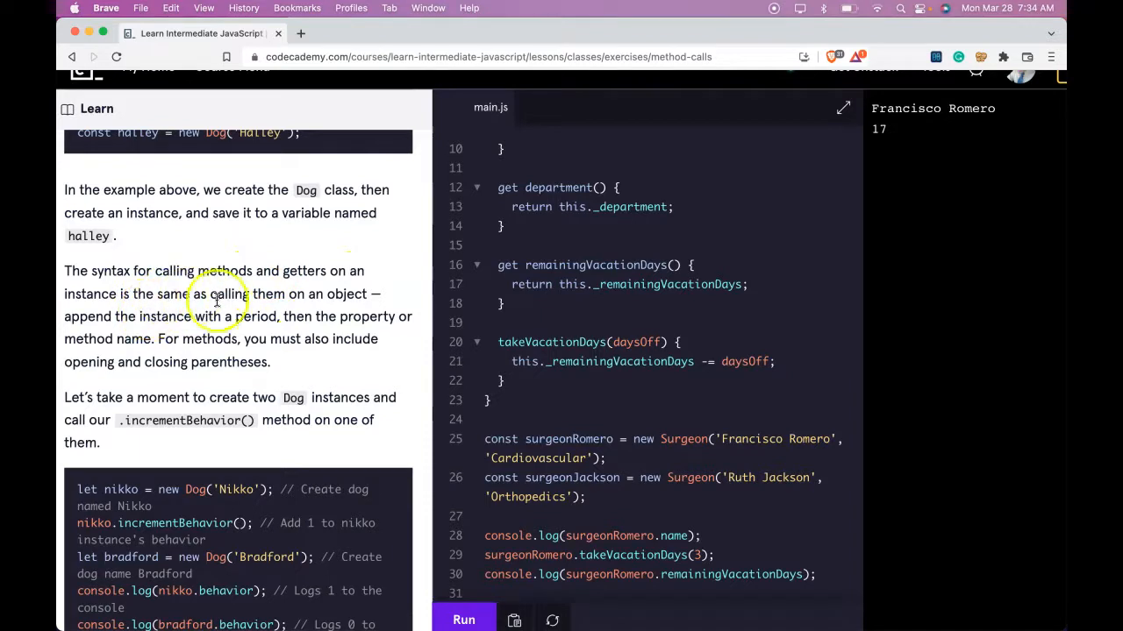
mouse_move(176, 294)
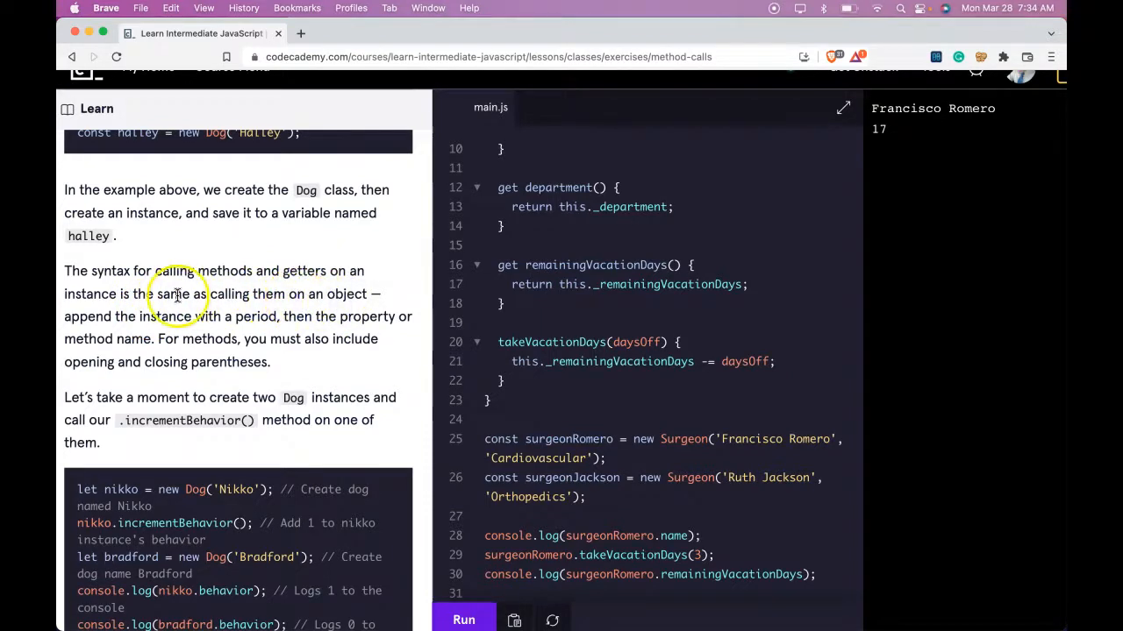
mouse_move(290, 332)
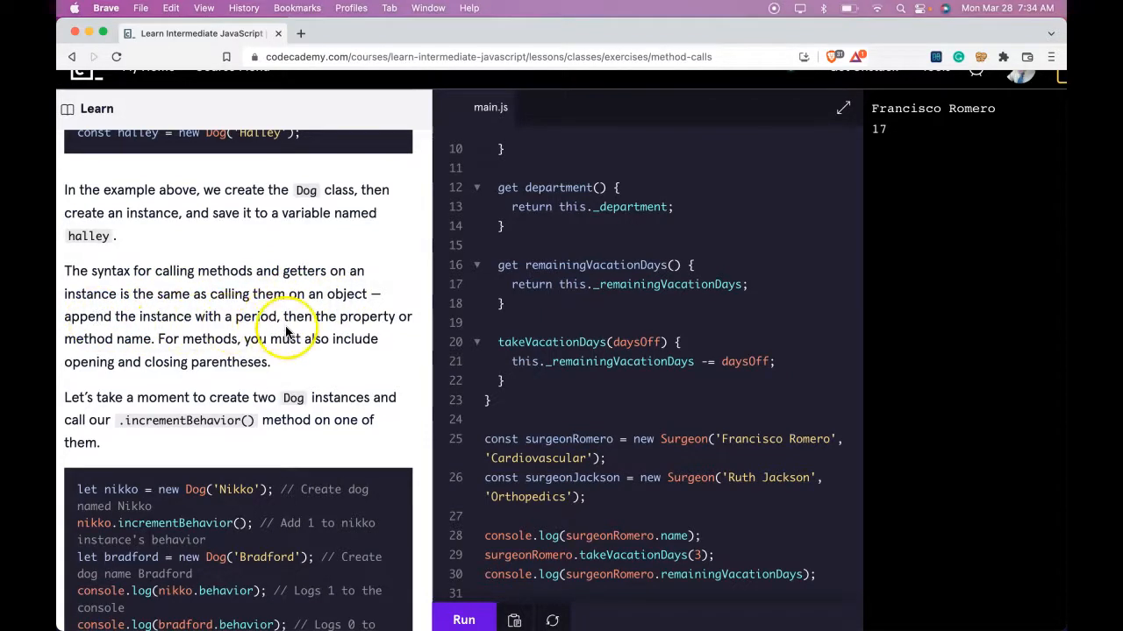
mouse_move(207, 336)
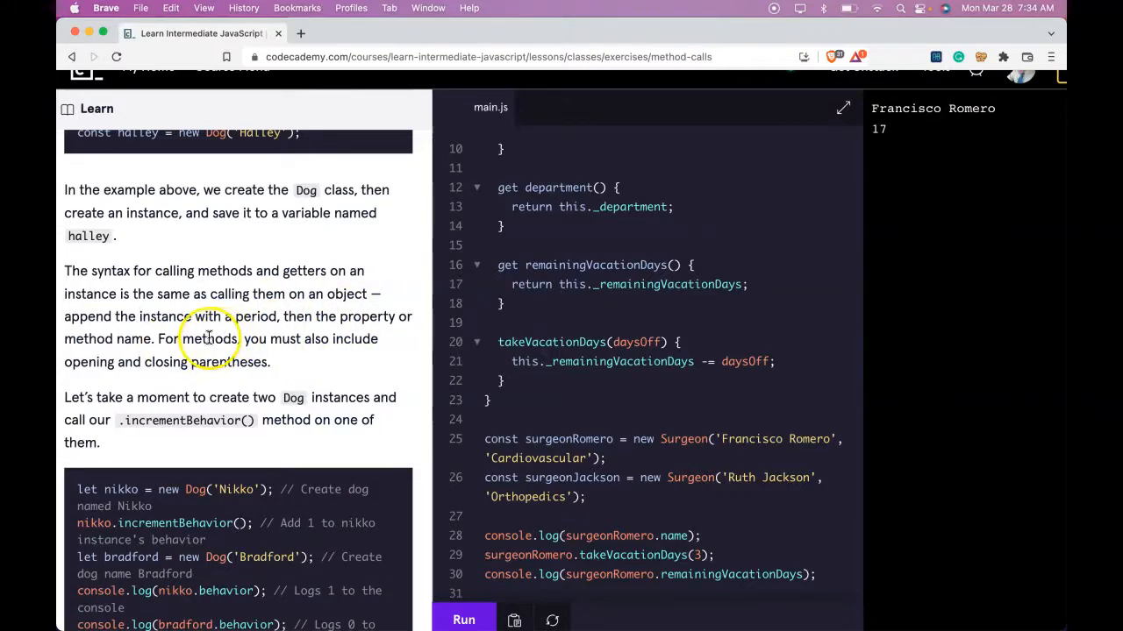
scroll("up", 3)
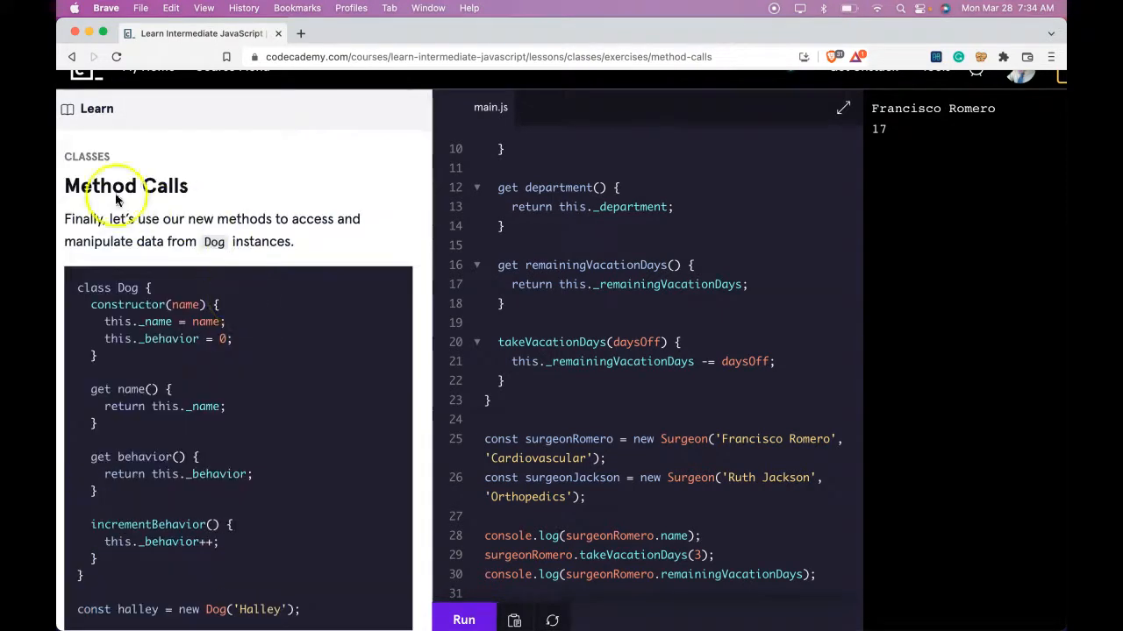